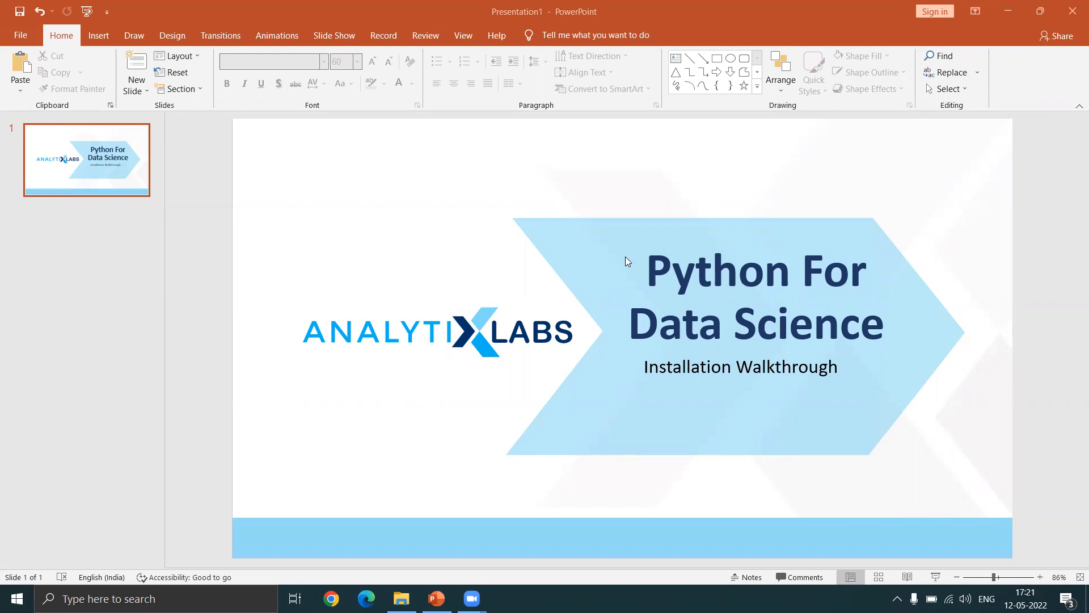
{"action": "mouse_move", "coordinate": [687, 282]}
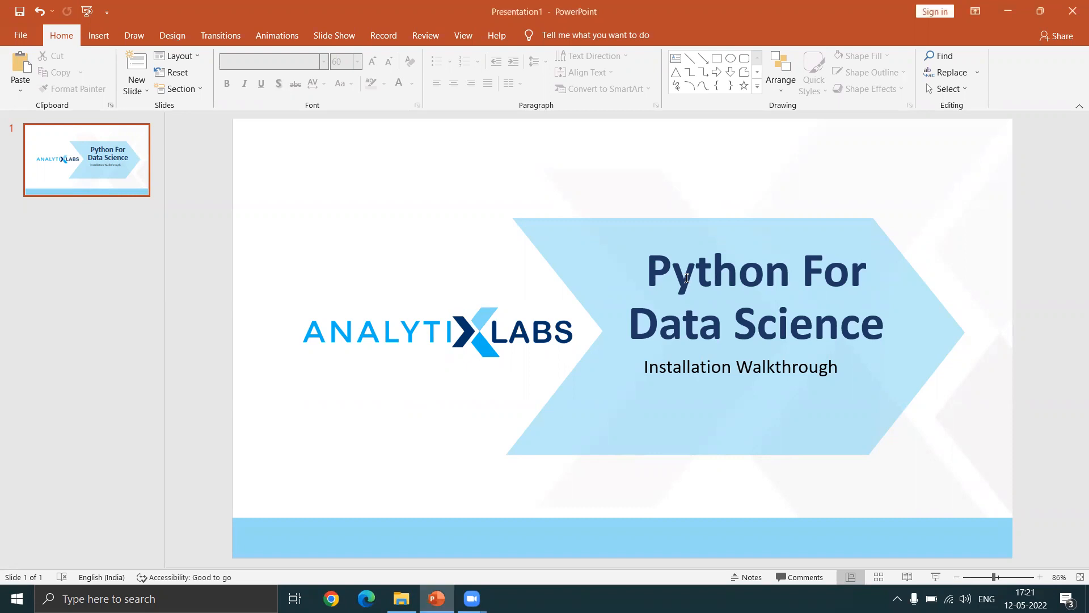
{"action": "mouse_move", "coordinate": [425, 412]}
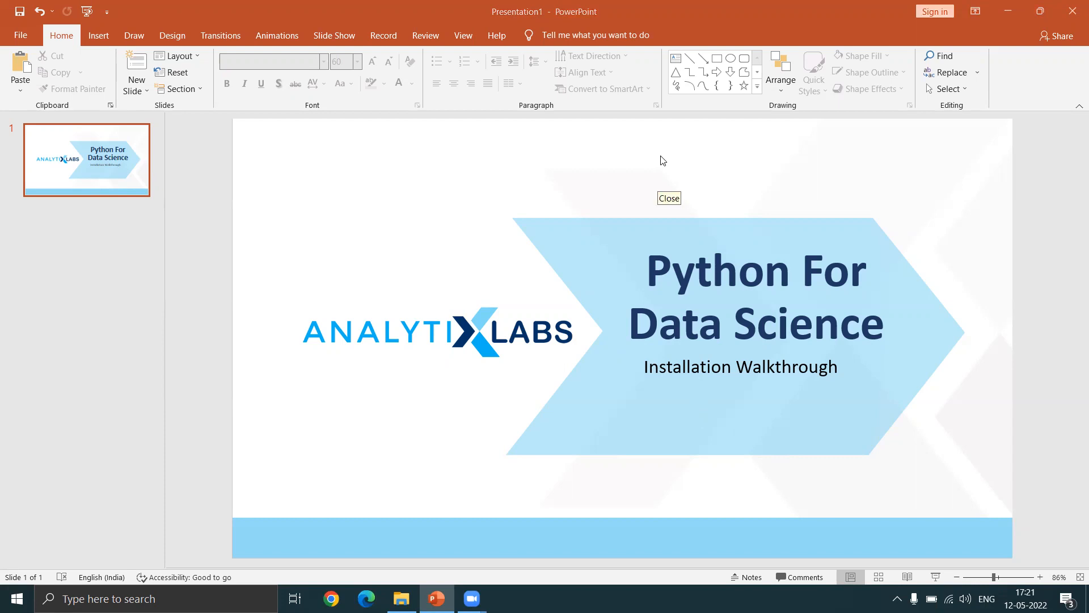
Switch to Chrome and go to google.com
{"action": "left_click", "coordinate": [669, 198]}
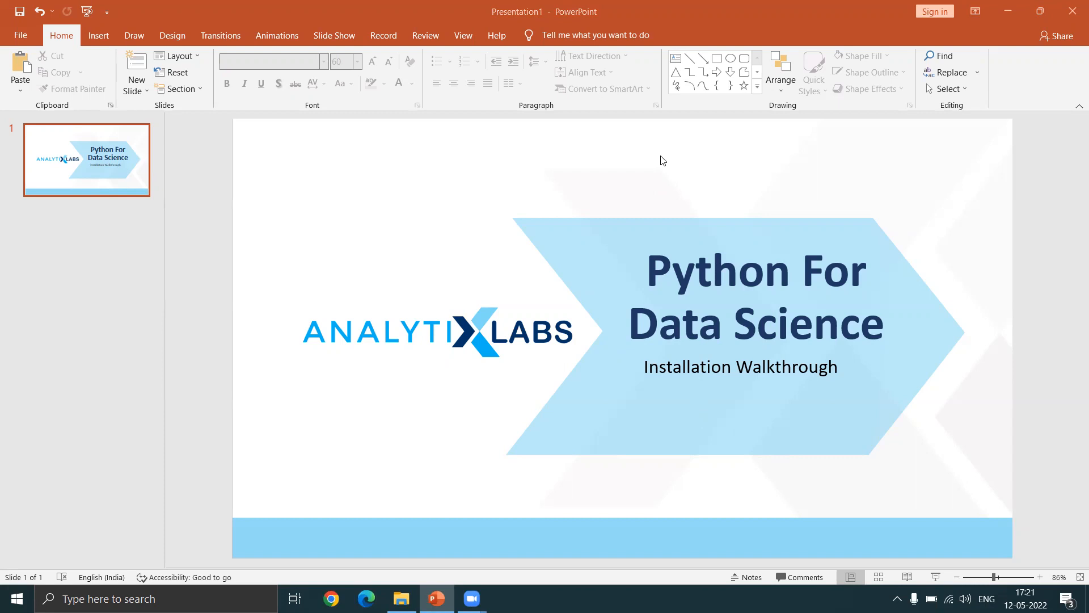
{"action": "mouse_move", "coordinate": [399, 532]}
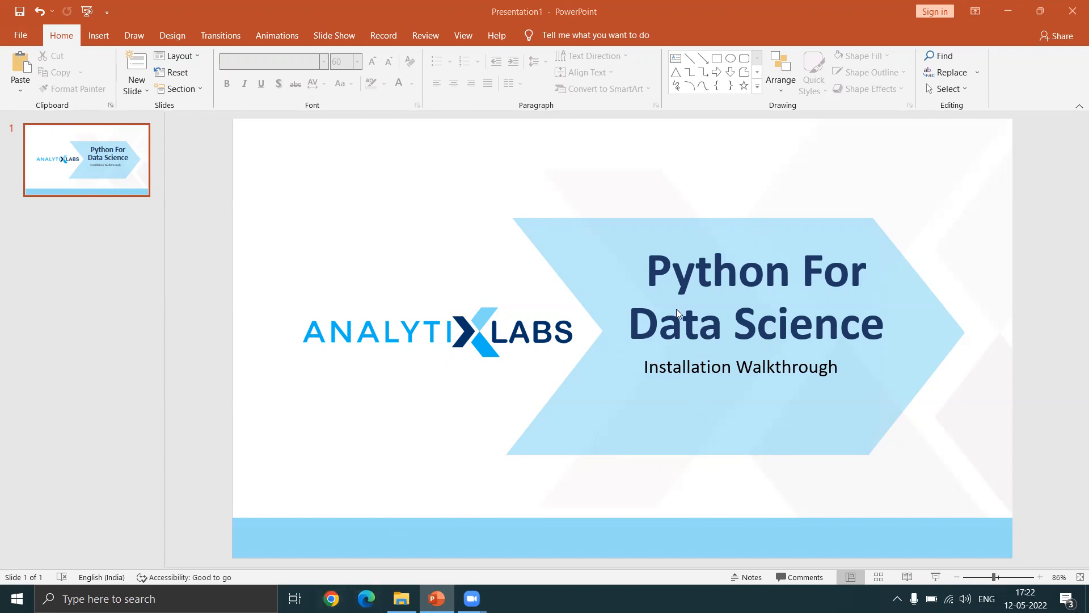
{"action": "left_click", "coordinate": [756, 271]}
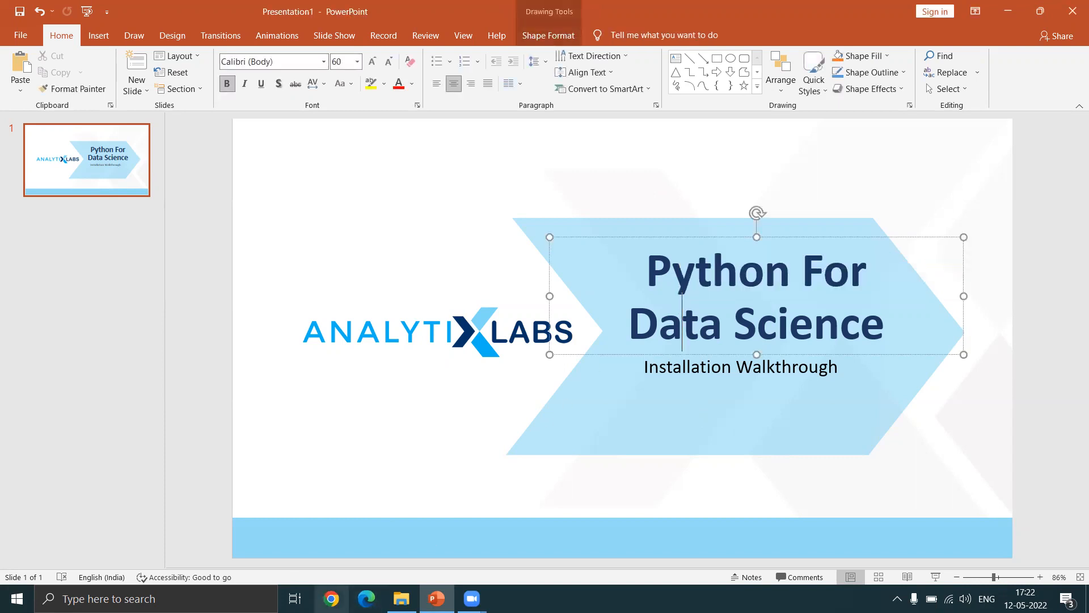
{"action": "mouse_move", "coordinate": [330, 598]}
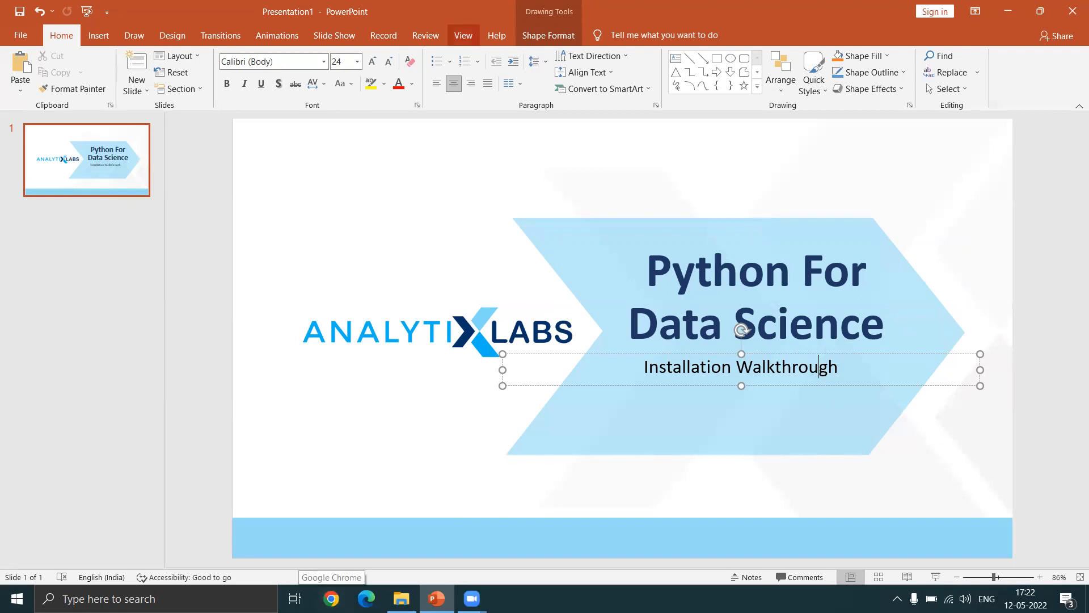
{"action": "mouse_move", "coordinate": [295, 598]}
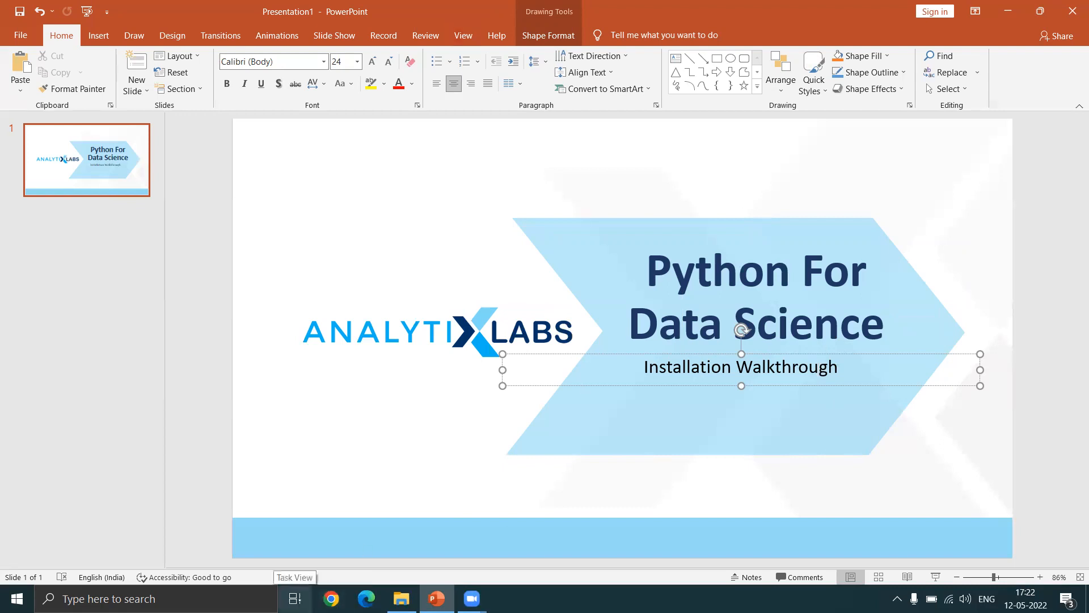
{"action": "left_click", "coordinate": [331, 599]}
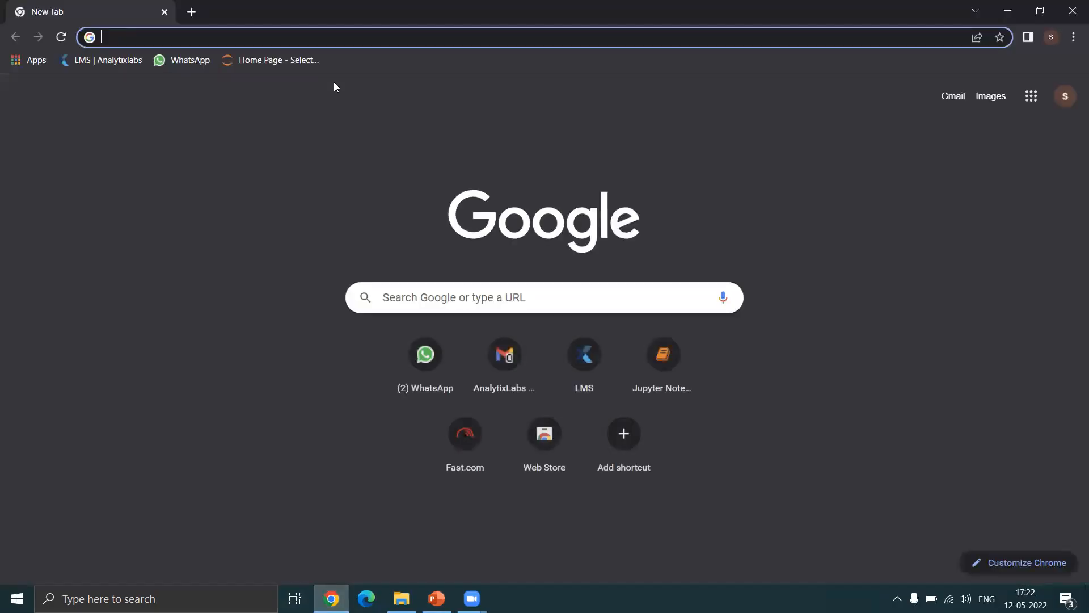
{"action": "type", "text": "google.com"}
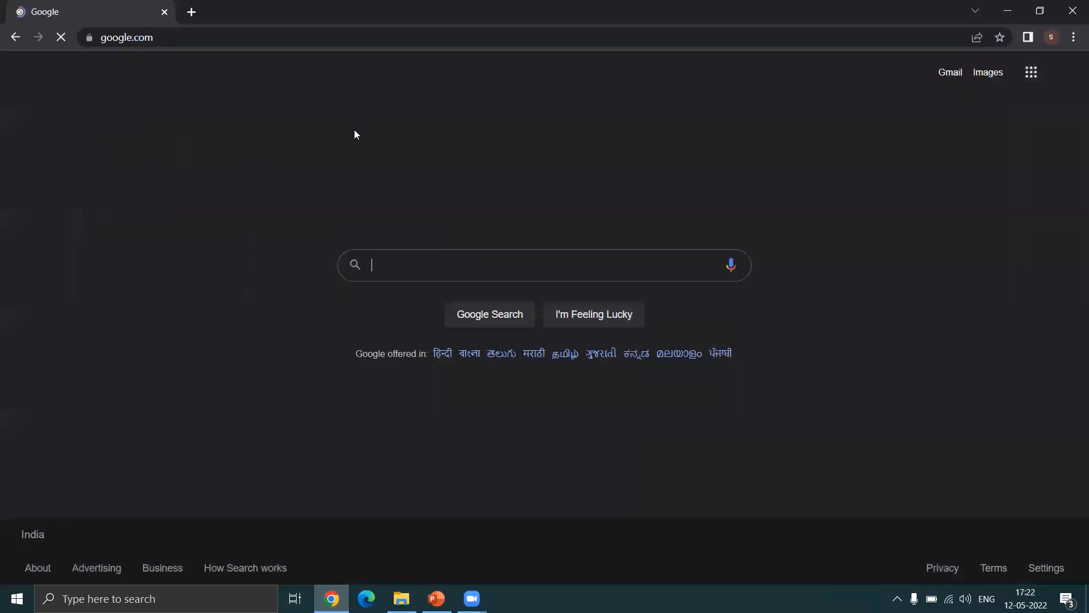
Search Google for 'anaconda download' and open the Anaconda Distribution result
{"action": "type", "text": "anaconda download"}
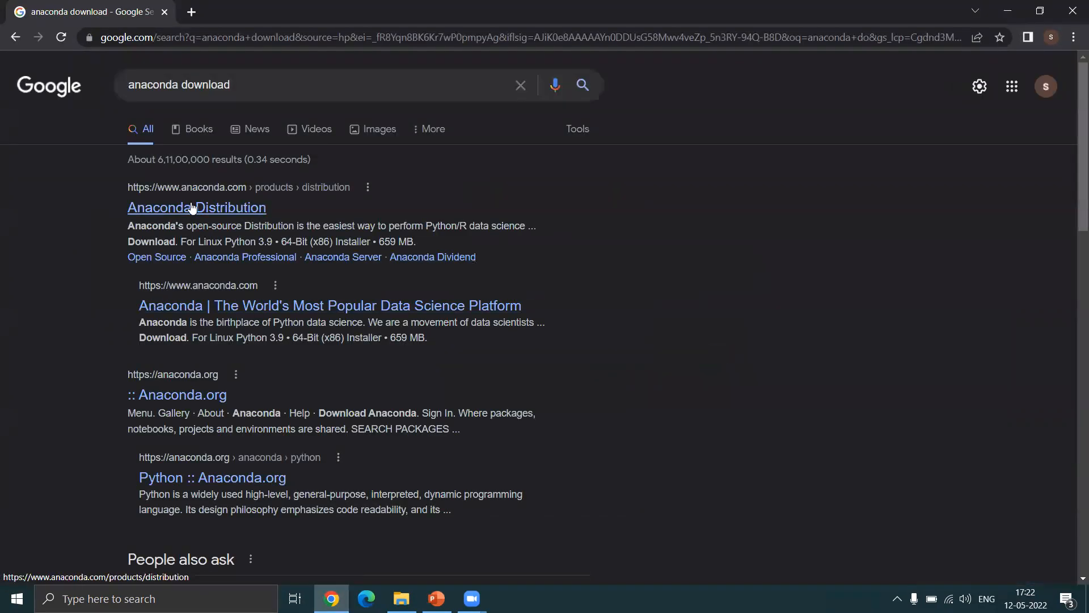
{"action": "left_click", "coordinate": [196, 206]}
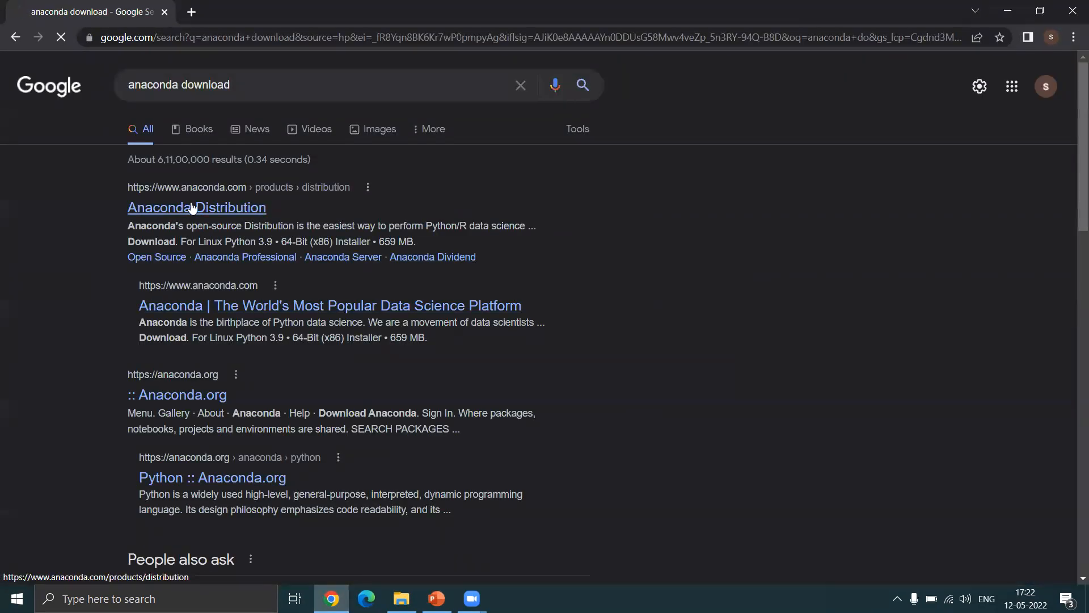
{"action": "left_click", "coordinate": [196, 207]}
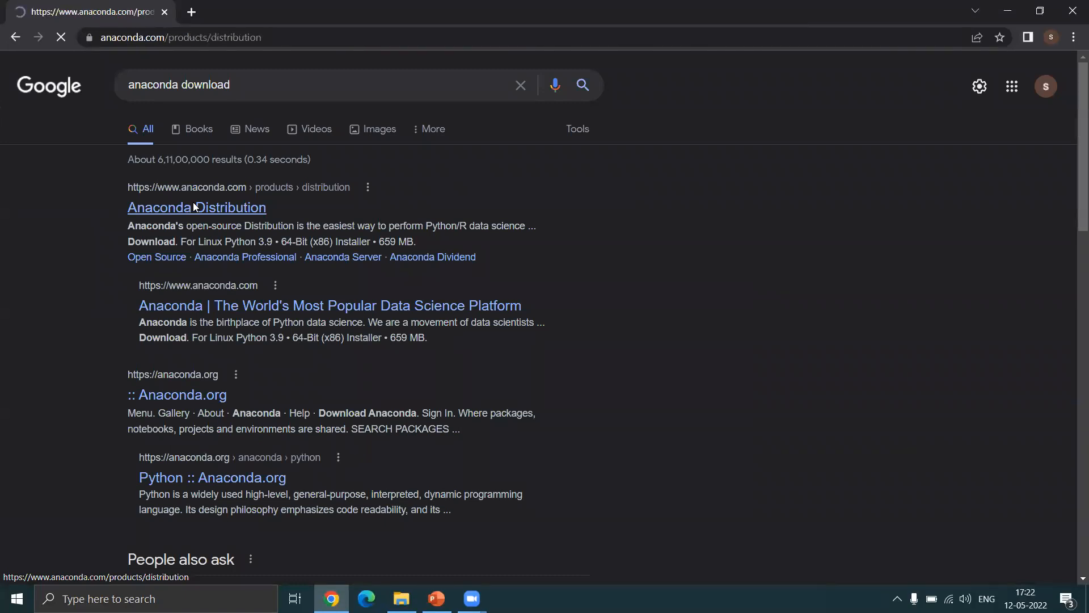
Start downloading the 64-bit Windows Anaconda installer from the Distribution page
{"action": "left_click", "coordinate": [197, 206]}
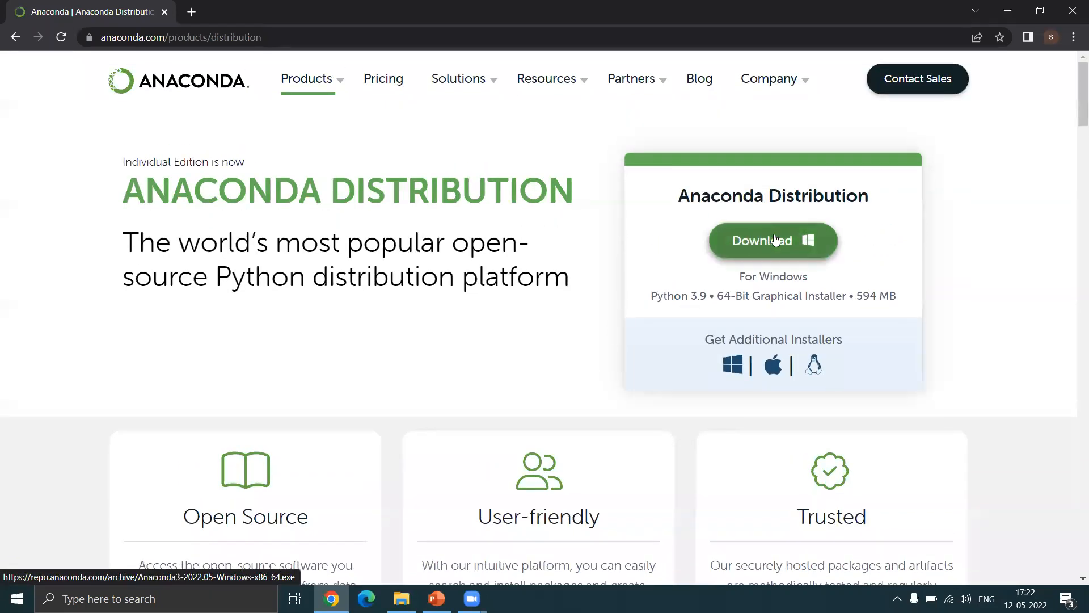
{"action": "mouse_move", "coordinate": [716, 392]}
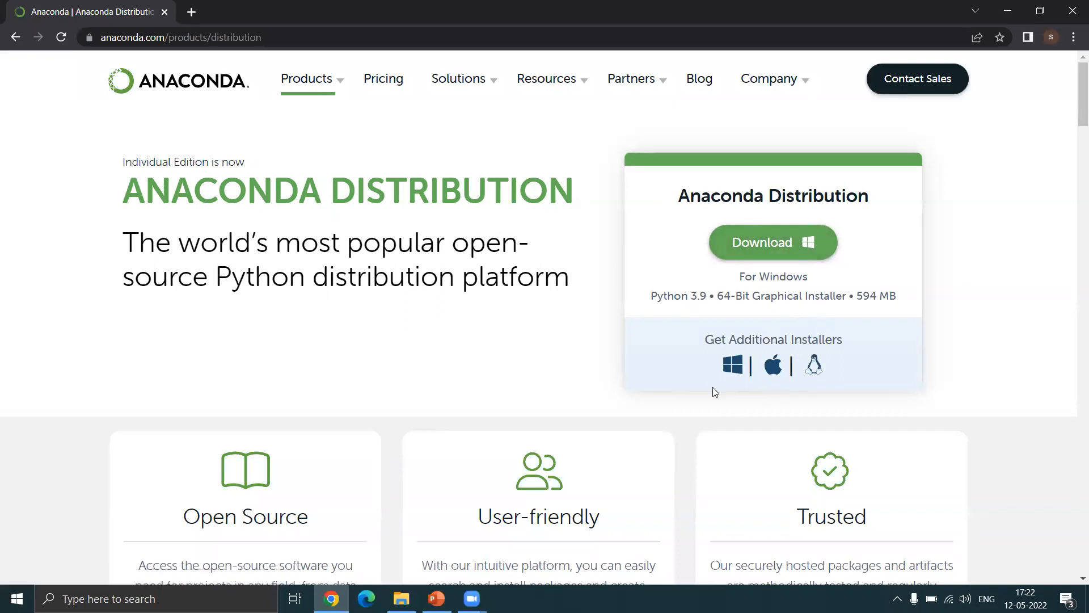
{"action": "mouse_move", "coordinate": [773, 367]}
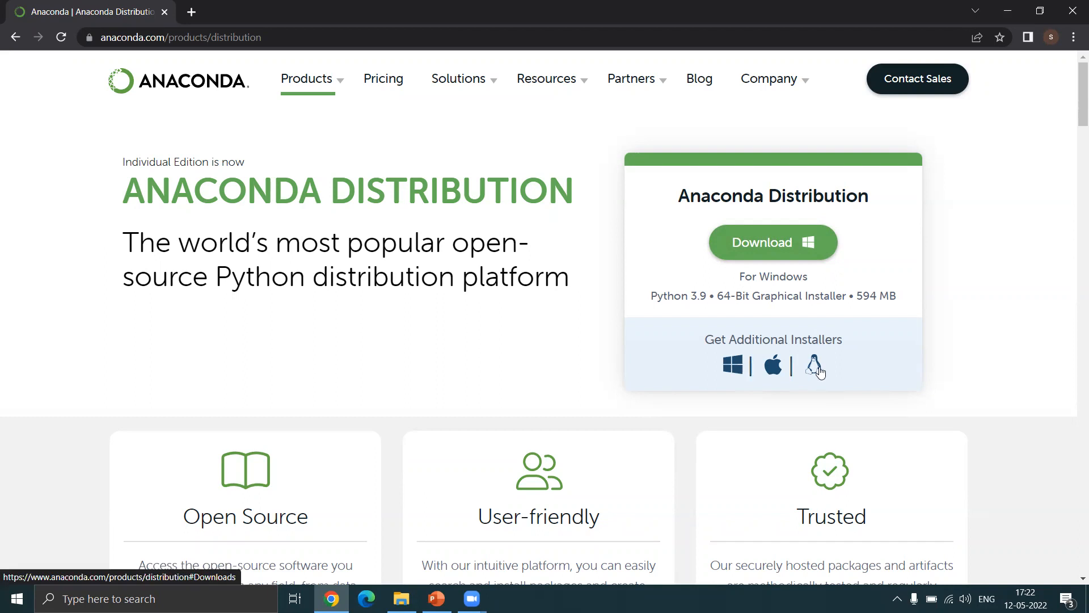
{"action": "mouse_move", "coordinate": [809, 370]}
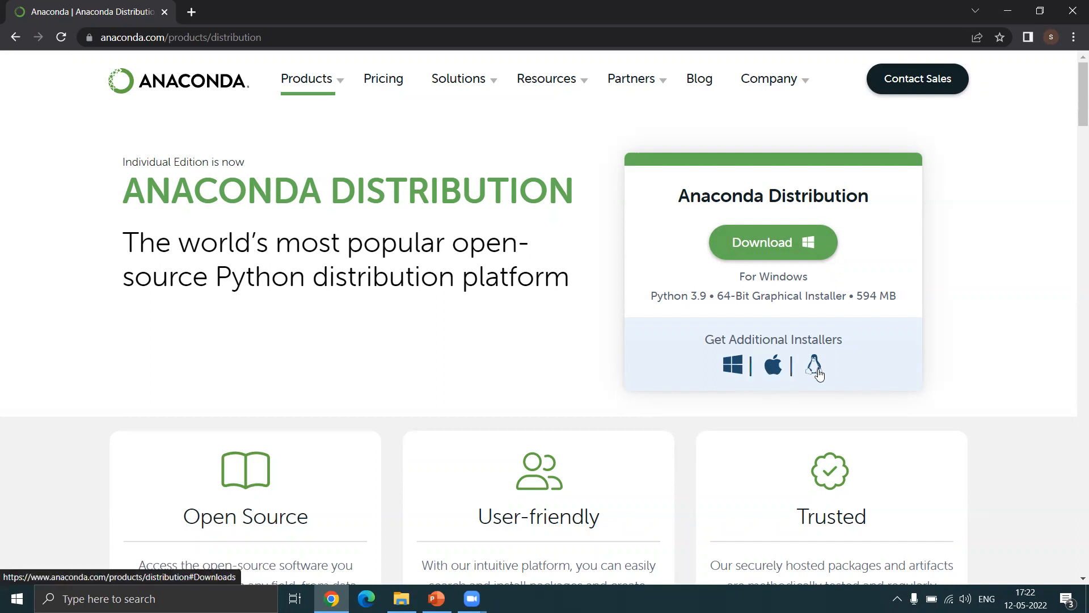
{"action": "left_click", "coordinate": [771, 242]}
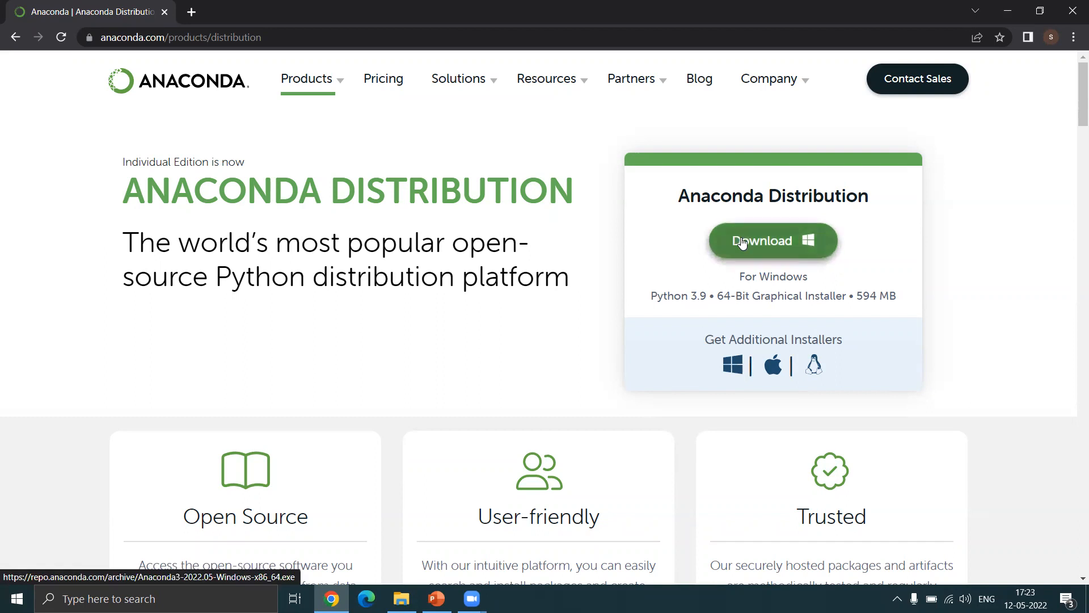
{"action": "left_click", "coordinate": [768, 240]}
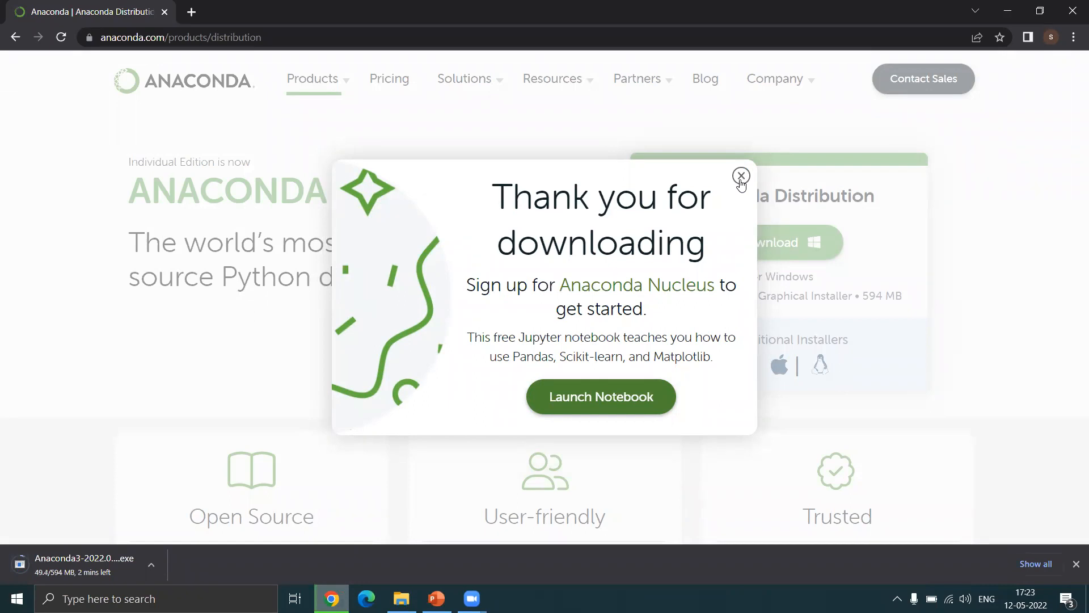
Dismiss the 'Thank you for downloading' pop-up, leaving the Get Started page
{"action": "left_click", "coordinate": [741, 174]}
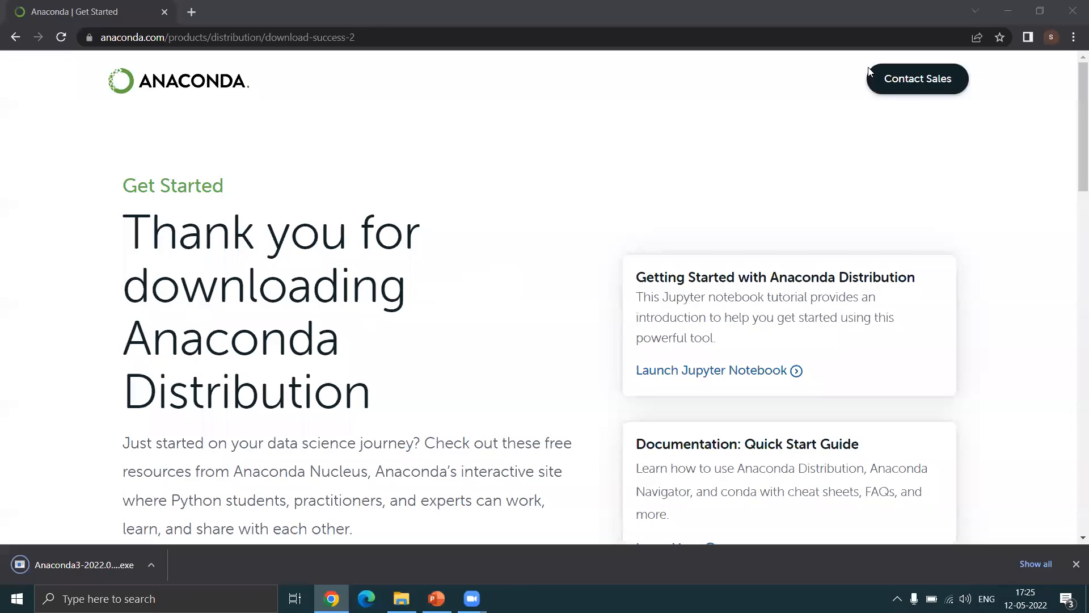
{"action": "mouse_move", "coordinate": [452, 421]}
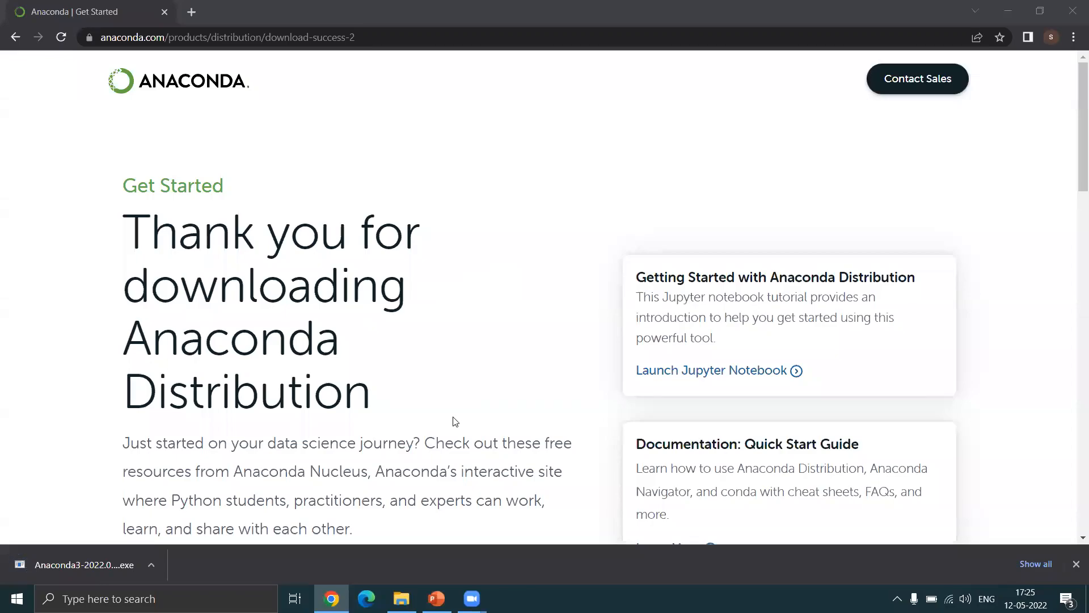
{"action": "mouse_move", "coordinate": [104, 569]}
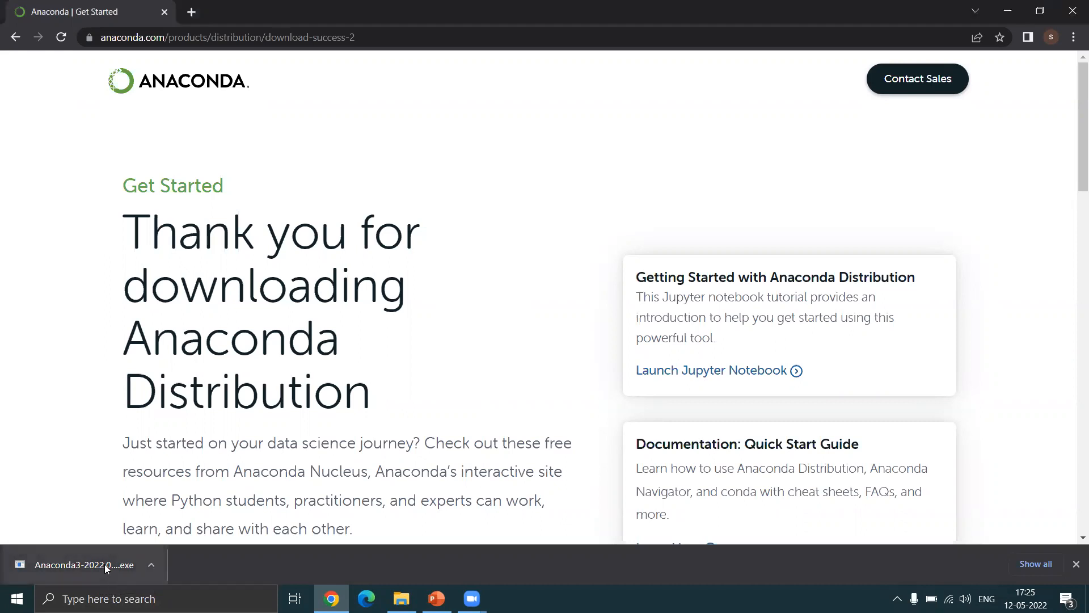
Run the installer, accept the license, install for just this user in the default folder
{"action": "left_click", "coordinate": [83, 564]}
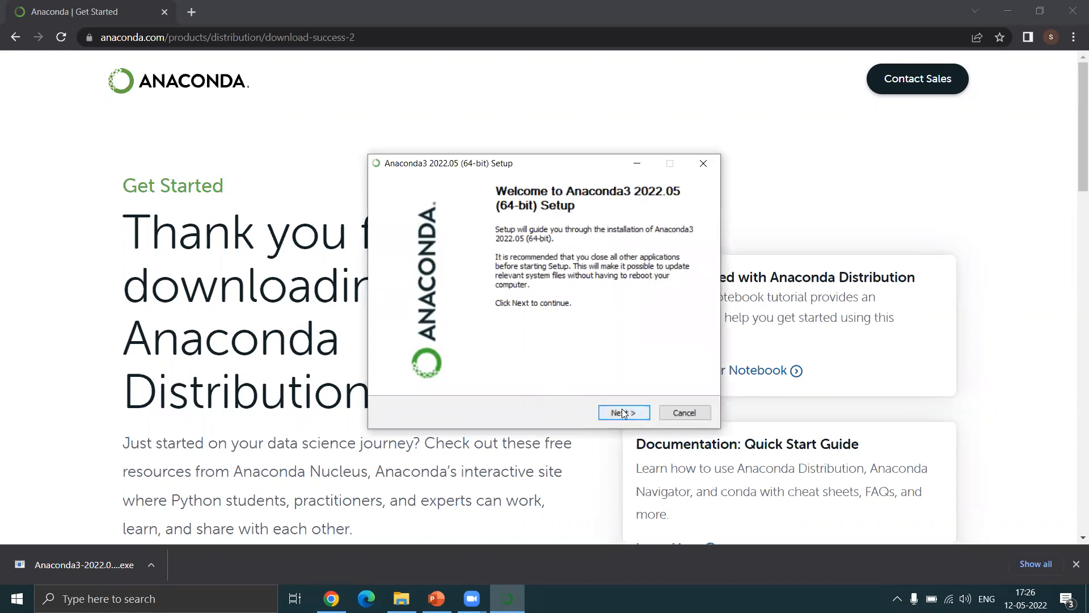
{"action": "left_click", "coordinate": [623, 412]}
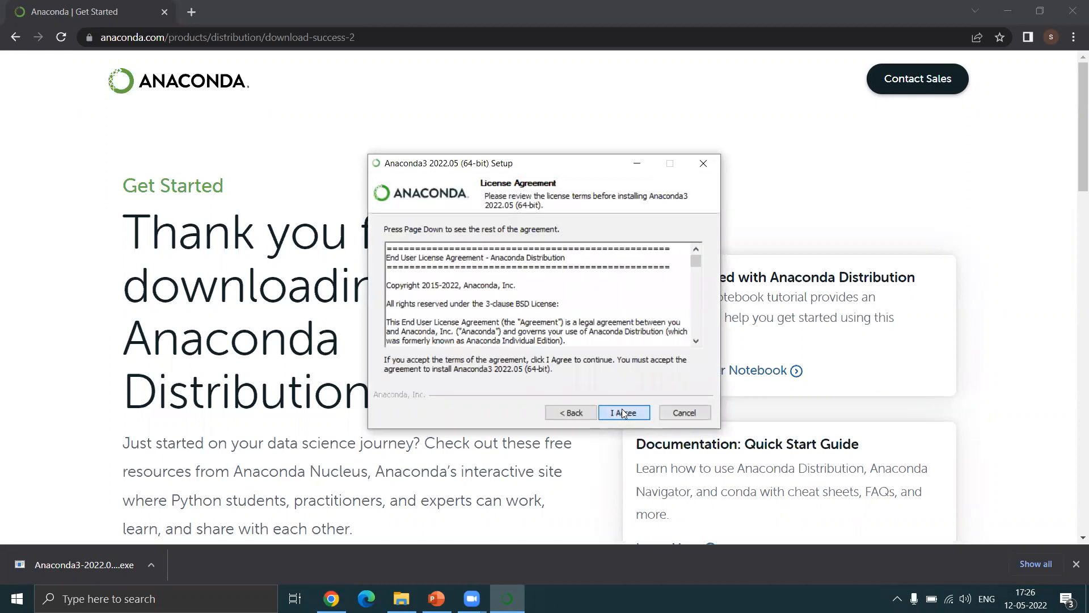
{"action": "left_click", "coordinate": [623, 412]}
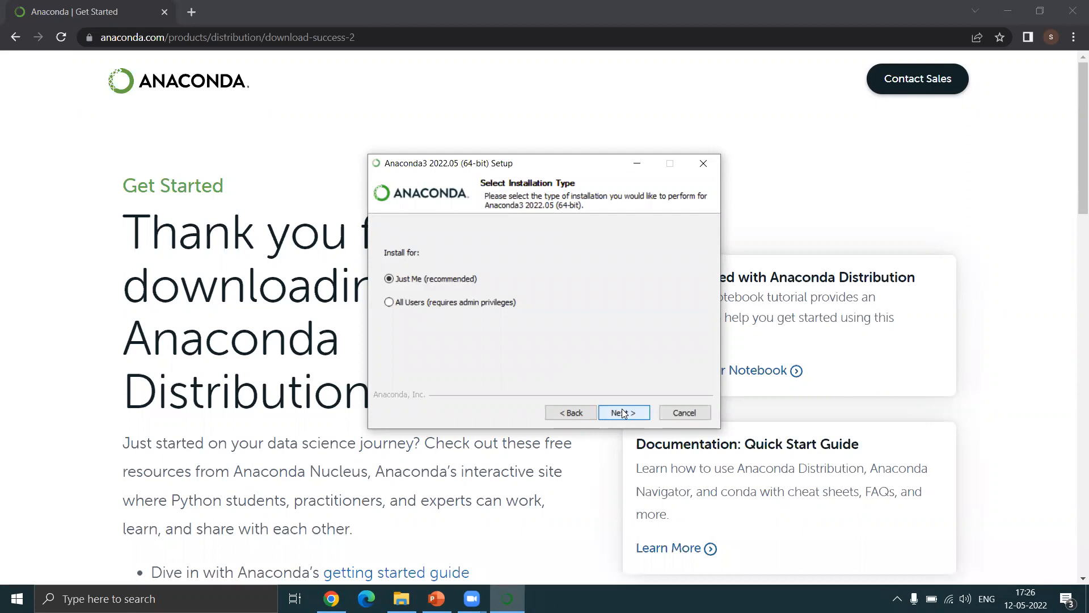
{"action": "left_click", "coordinate": [623, 412]}
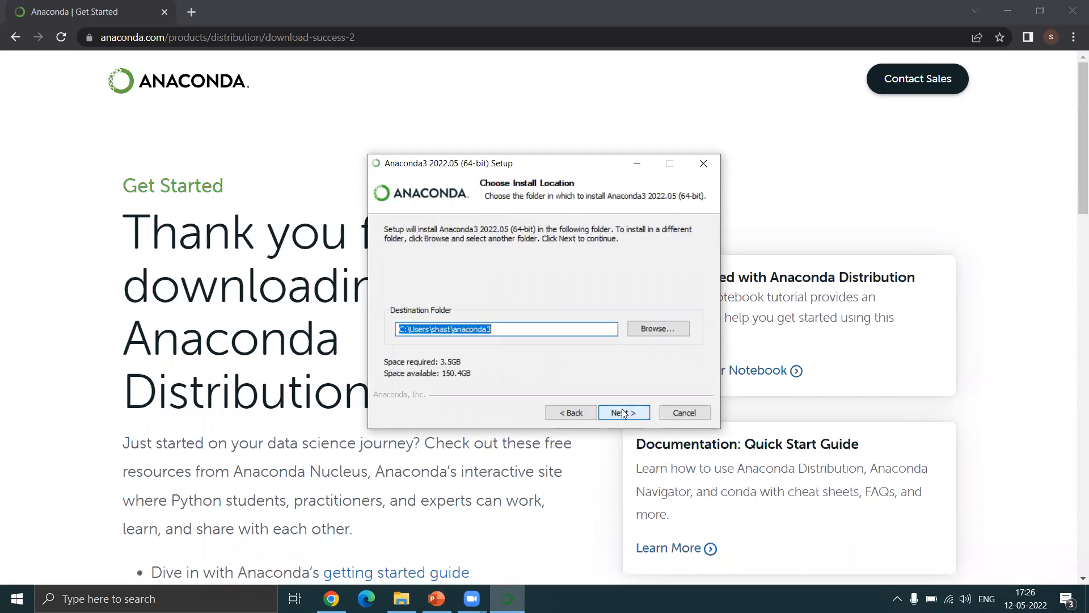
{"action": "left_click", "coordinate": [623, 412]}
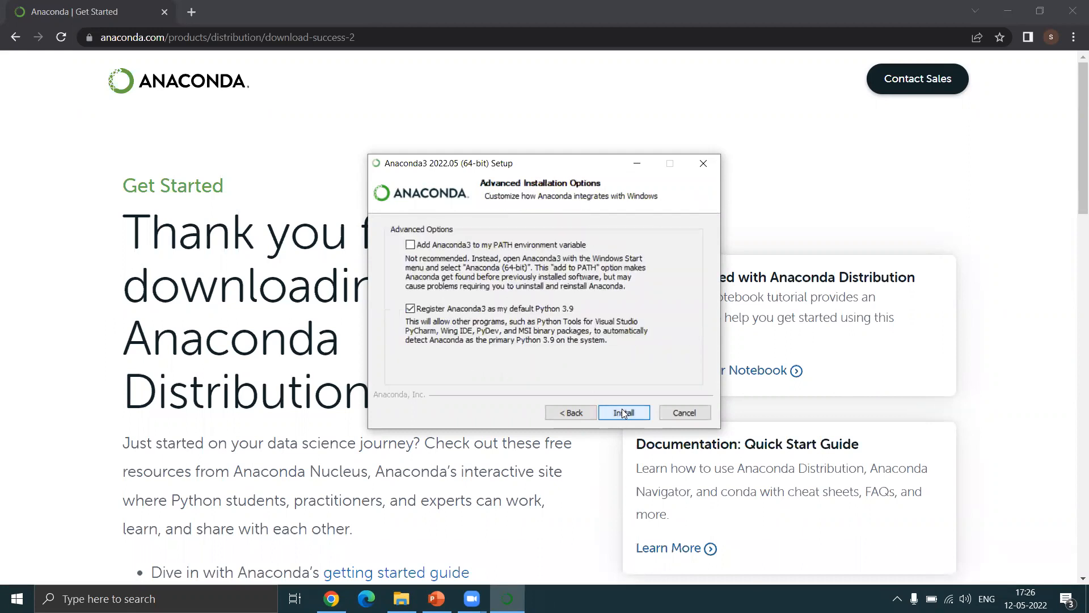
{"action": "mouse_move", "coordinate": [521, 292]}
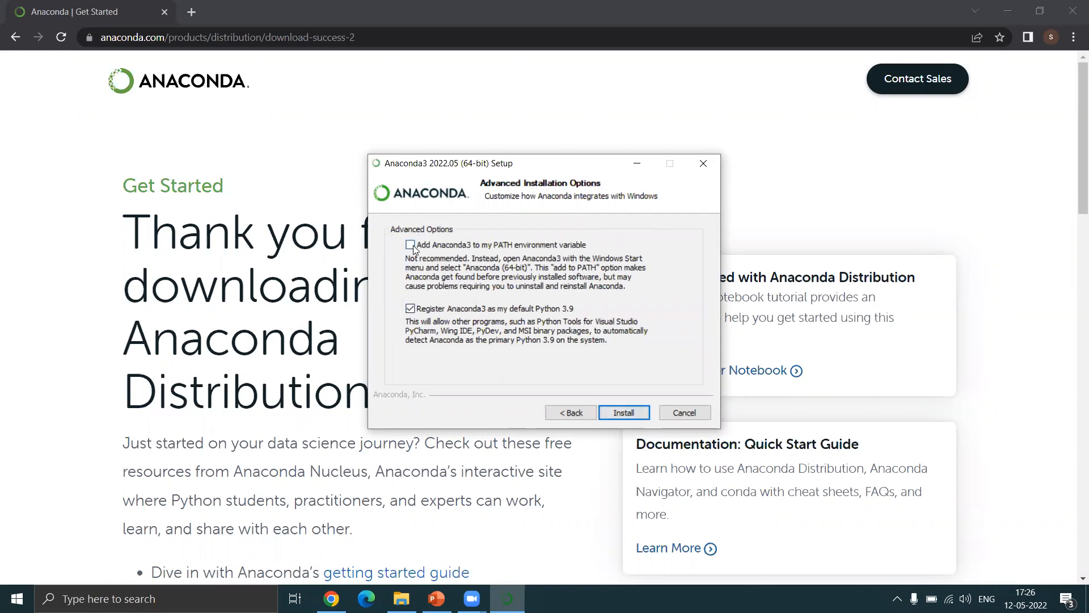
Enable adding Anaconda3 to PATH and default Python 3.9, then begin installation
{"action": "left_click", "coordinate": [411, 245]}
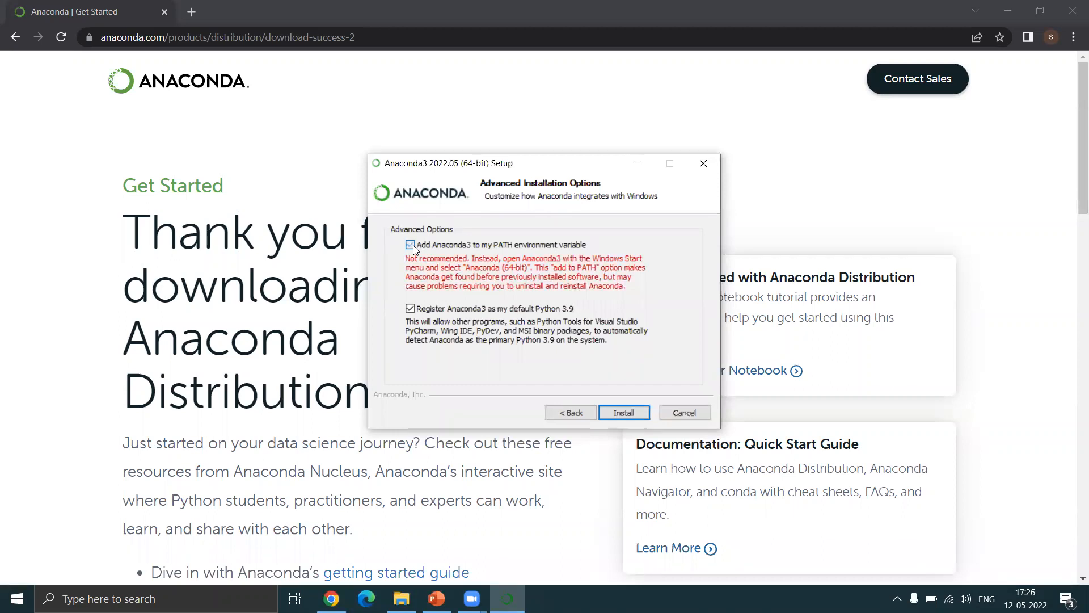
{"action": "left_click", "coordinate": [410, 245]}
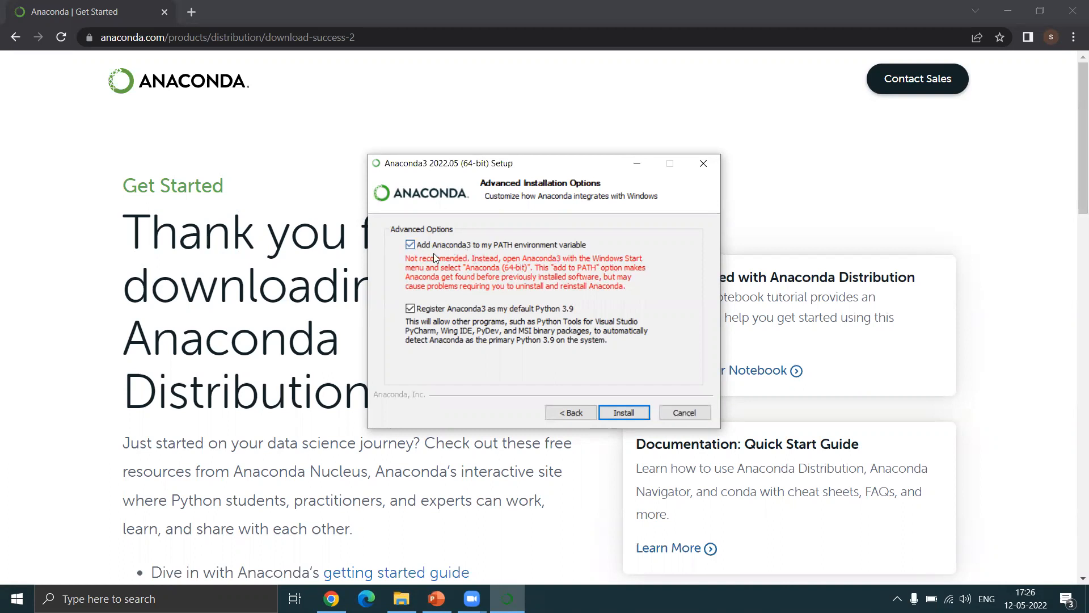
{"action": "mouse_move", "coordinate": [544, 326]}
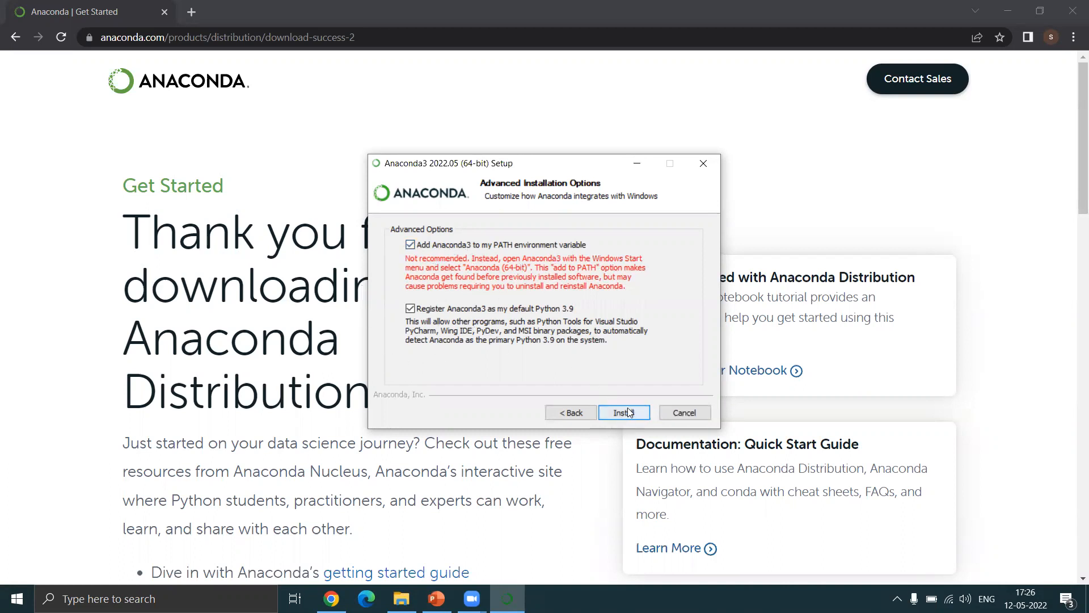
{"action": "left_click", "coordinate": [623, 412]}
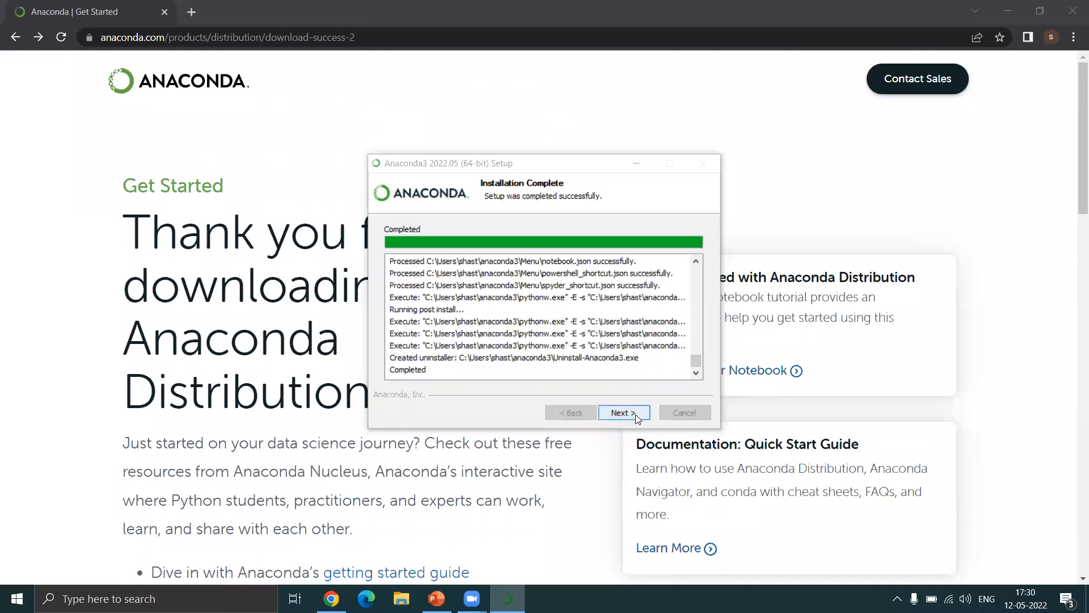
Finish past the completion and DataSpell pages and close the installer
{"action": "left_click", "coordinate": [623, 412]}
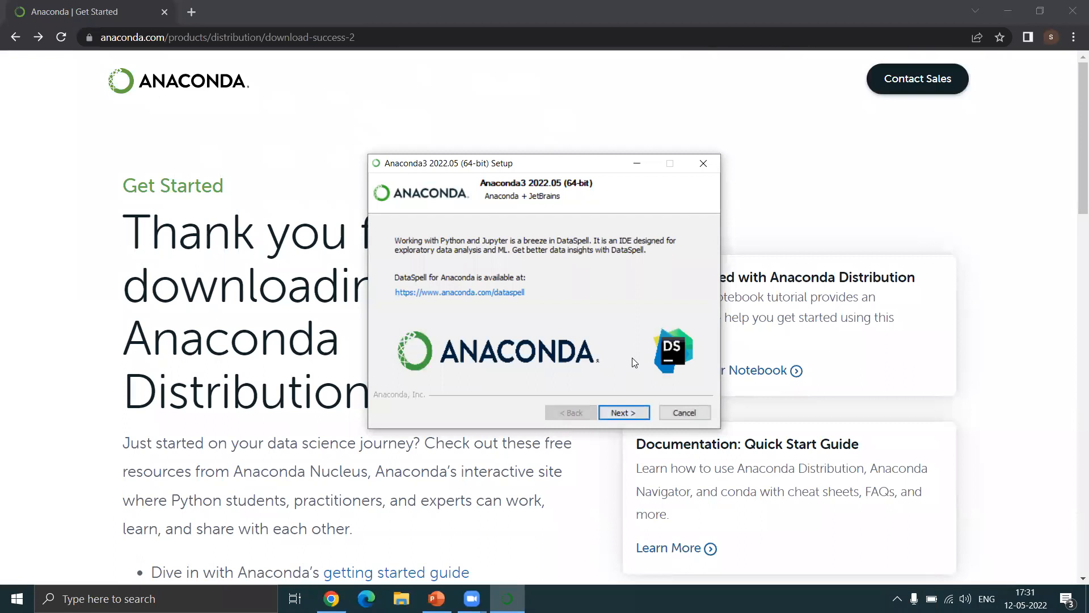
{"action": "left_click", "coordinate": [623, 412]}
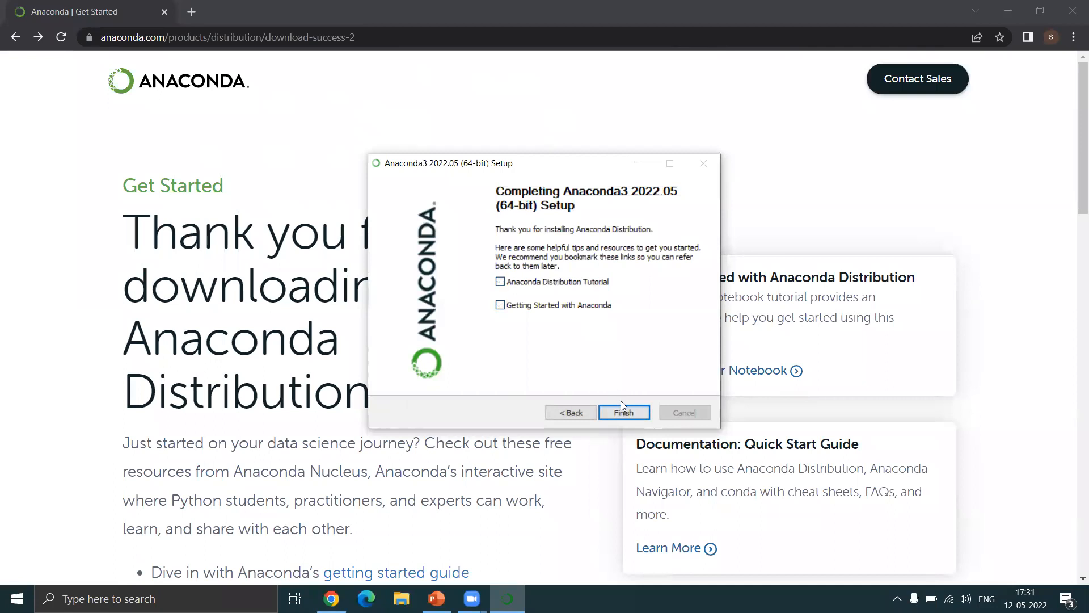
{"action": "left_click", "coordinate": [623, 412]}
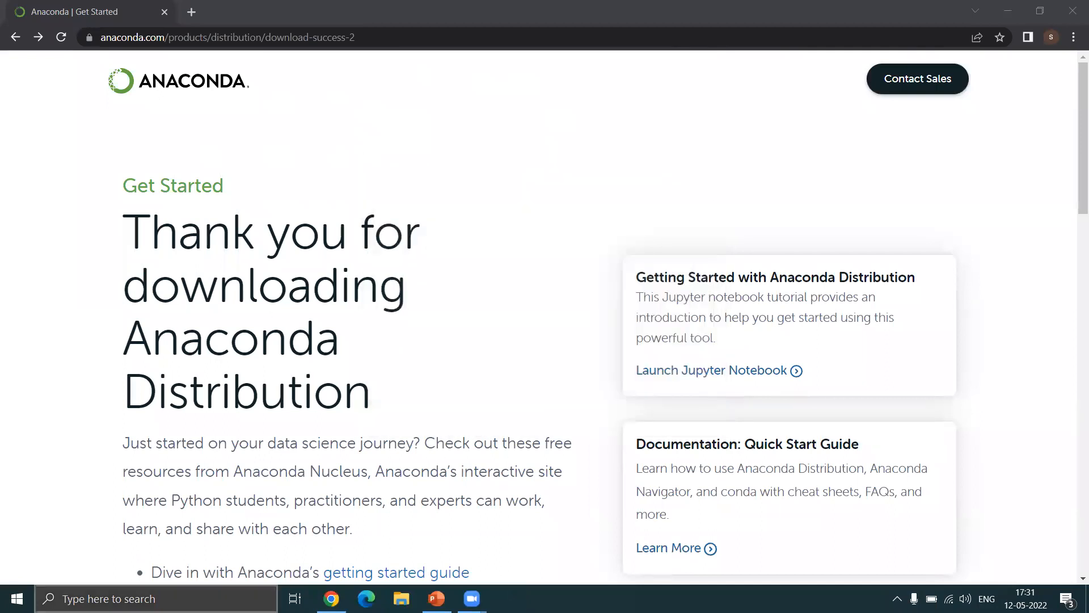
Search the Start menu for 'Anaconda Navigator (anaconda3)' and start it
{"action": "scroll", "scroll_direction": "down", "scroll_amount": 3}
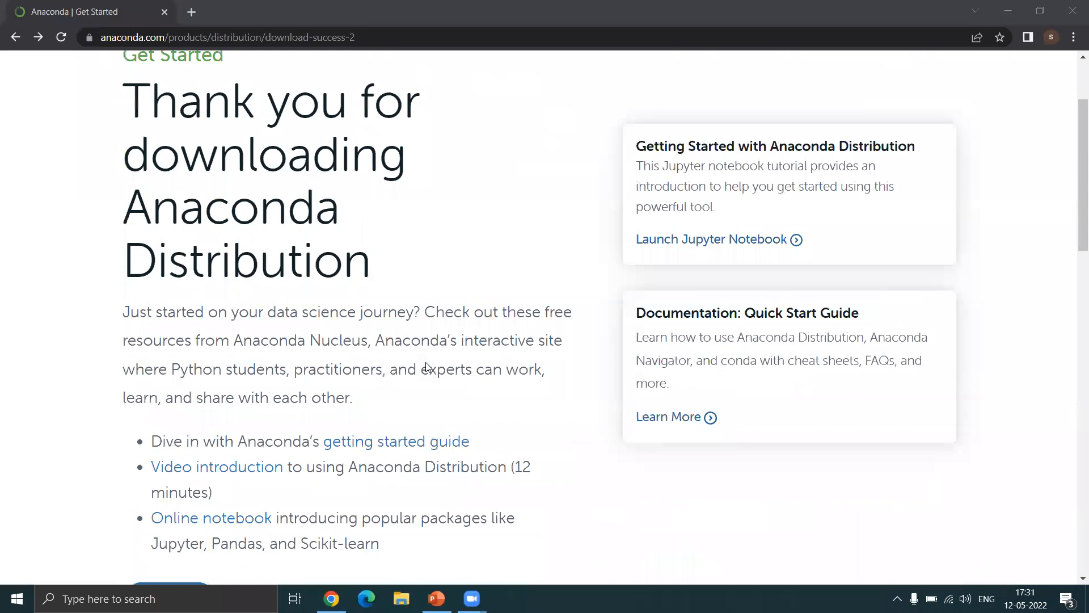
{"action": "scroll", "scroll_direction": "up", "scroll_amount": 3}
{"action": "type", "text": "ana"}
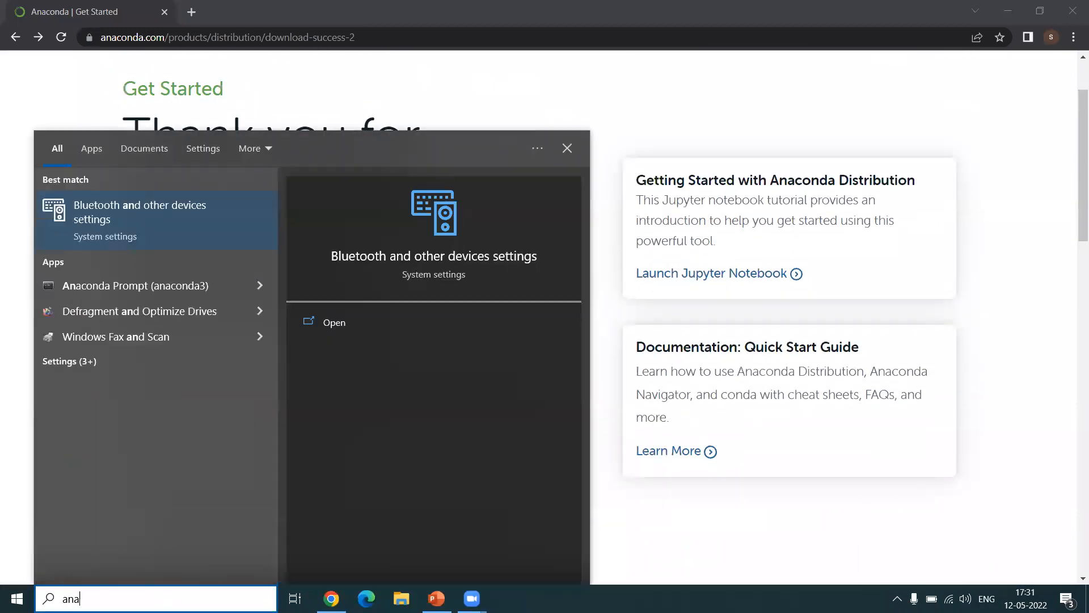
{"action": "type", "text": "Anaconda Navigator (anaconda3)"}
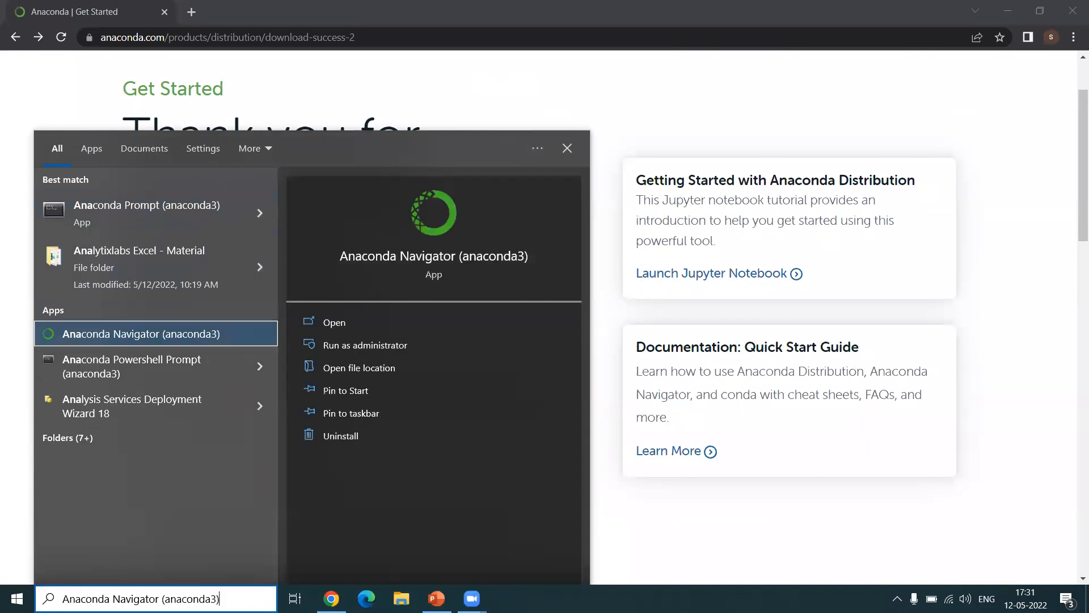
{"action": "mouse_move", "coordinate": [243, 367]}
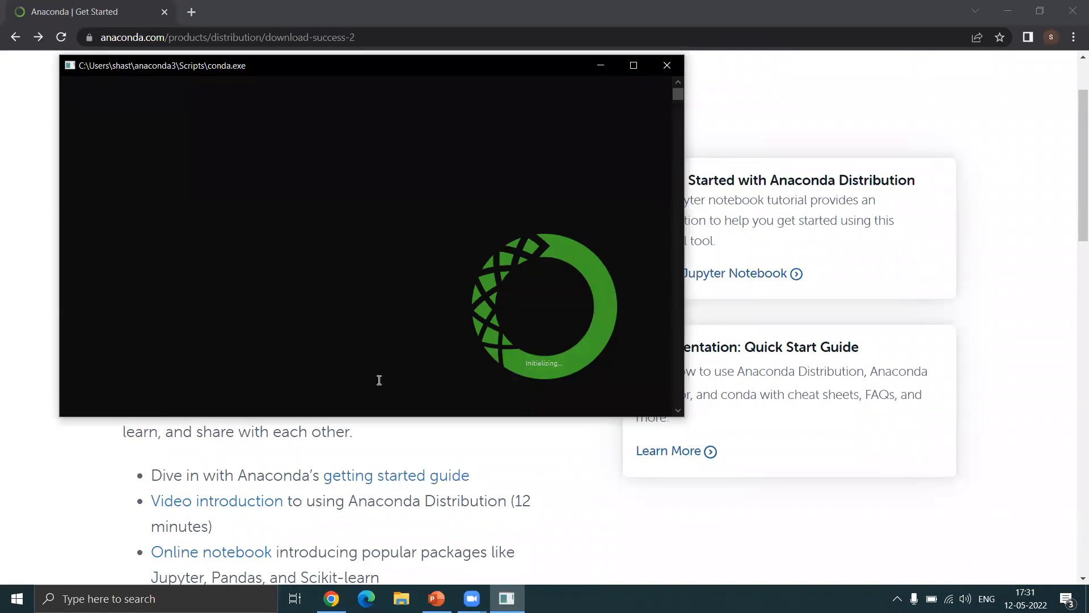
Dismiss the broken-configuration warning and launch Jupyter Notebook from Navigator's Home page
{"action": "left_click", "coordinate": [666, 65]}
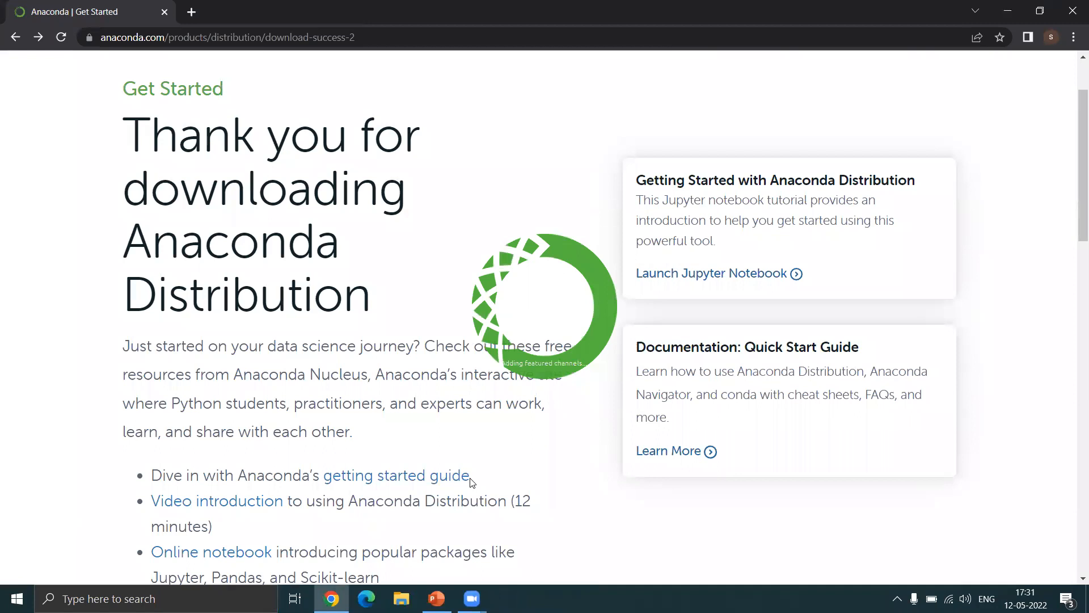
{"action": "mouse_move", "coordinate": [469, 482]}
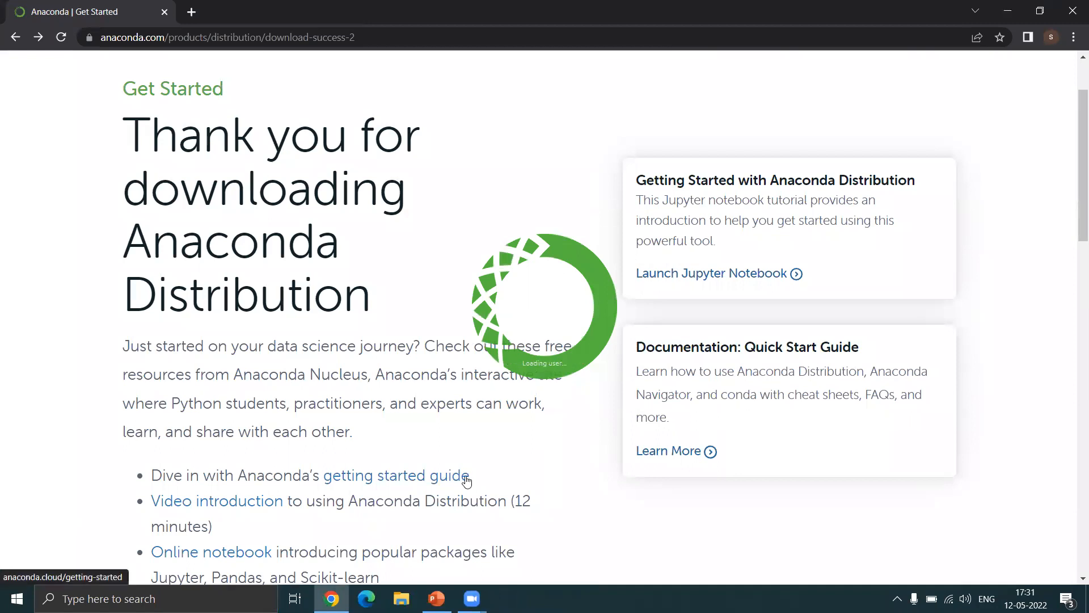
{"action": "mouse_move", "coordinate": [565, 424]}
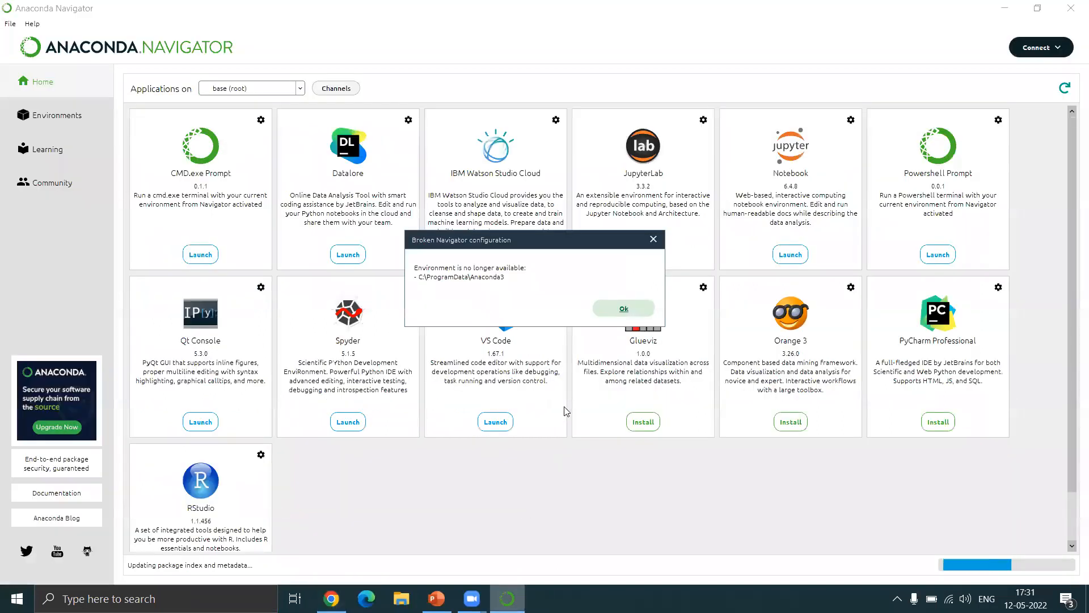
{"action": "left_click", "coordinate": [623, 308]}
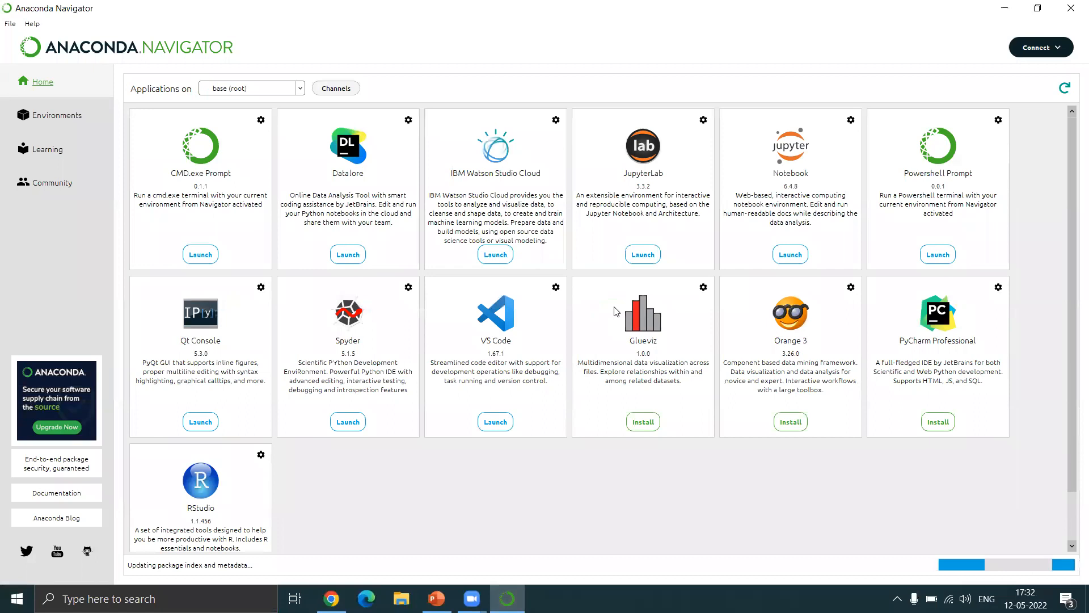
{"action": "mouse_move", "coordinate": [803, 271]}
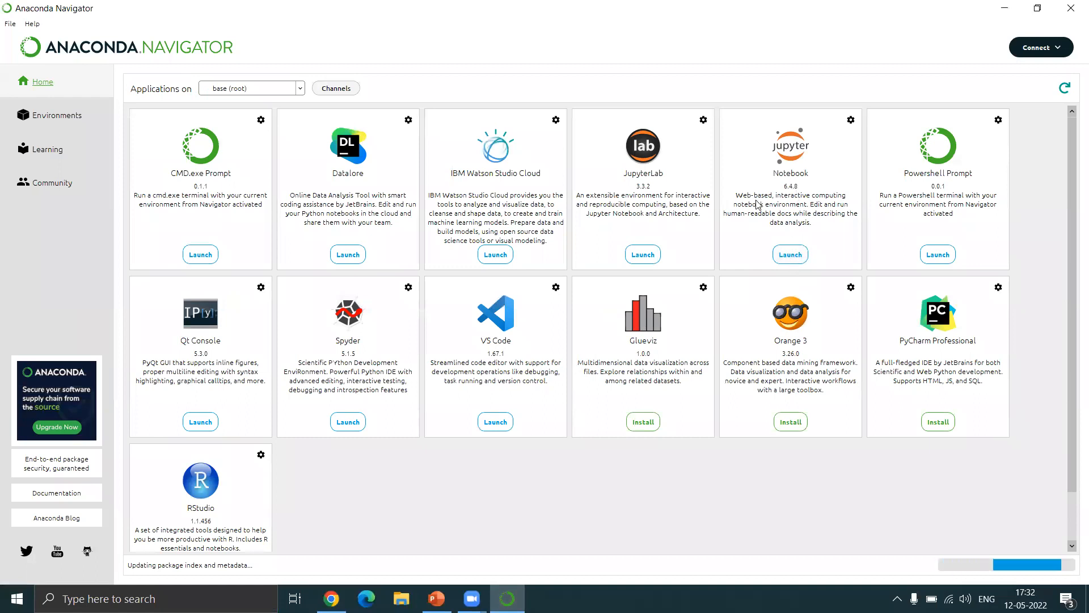
{"action": "mouse_move", "coordinate": [793, 135]}
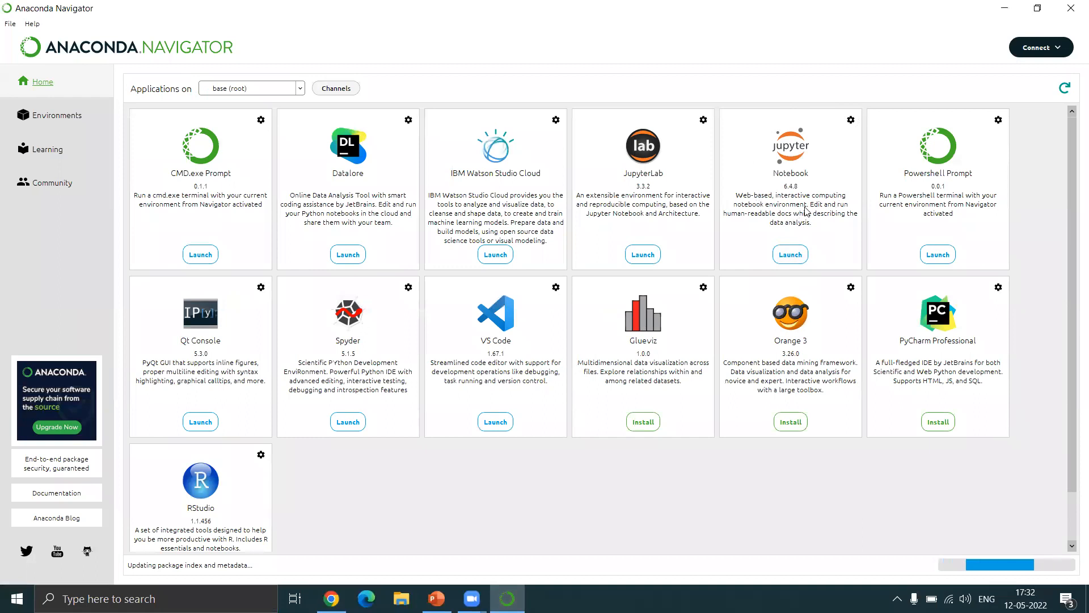
{"action": "left_click", "coordinate": [789, 254]}
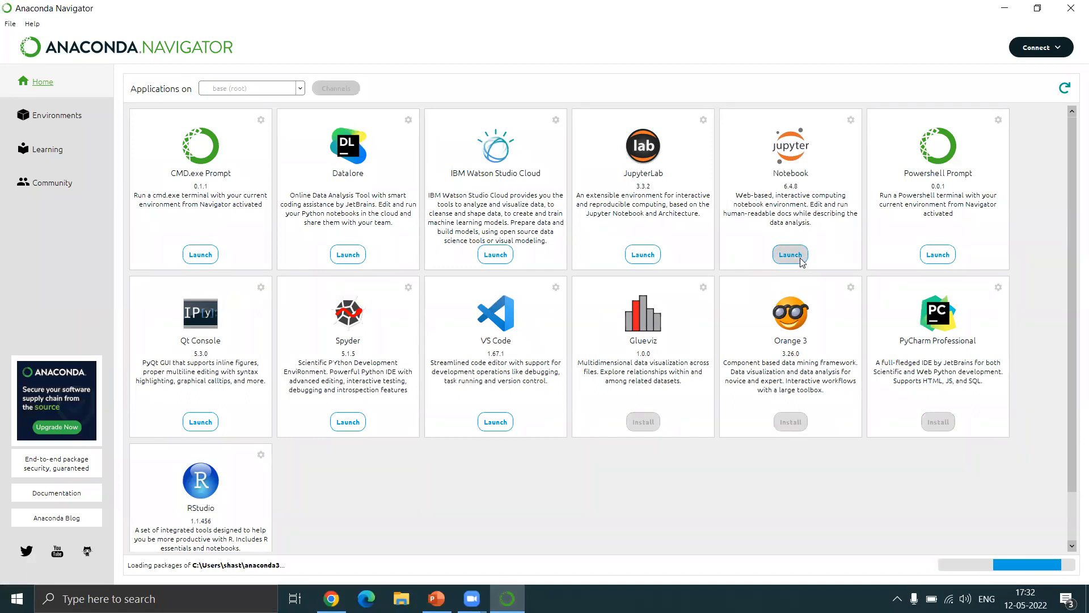
{"action": "left_click", "coordinate": [790, 254]}
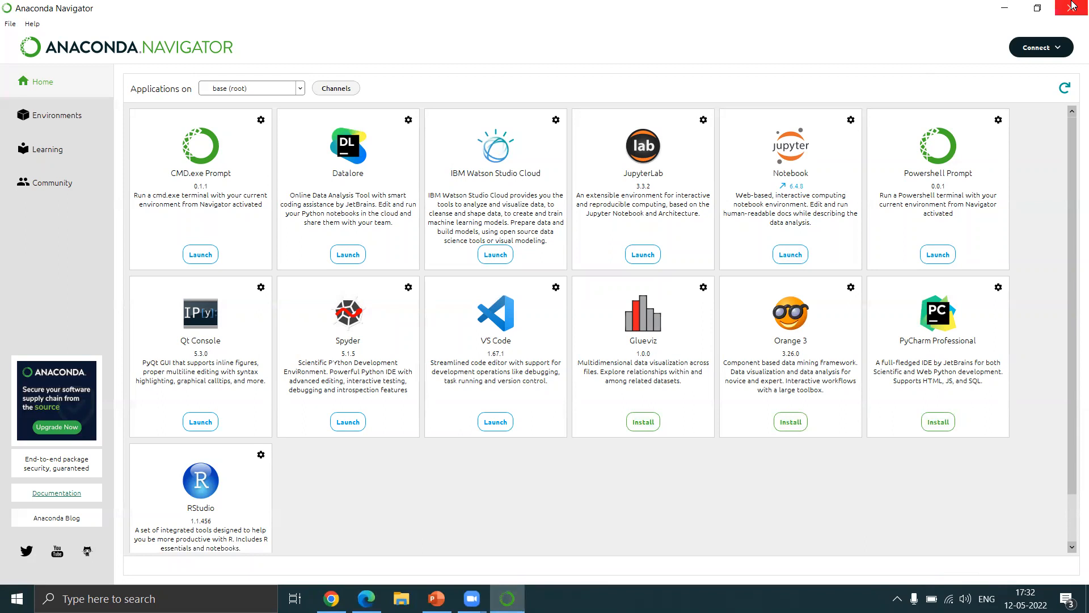
Quit Navigator, then search Start for 'jupyter Notebook', dismissing the broken shortcut warning
{"action": "left_click", "coordinate": [1072, 8]}
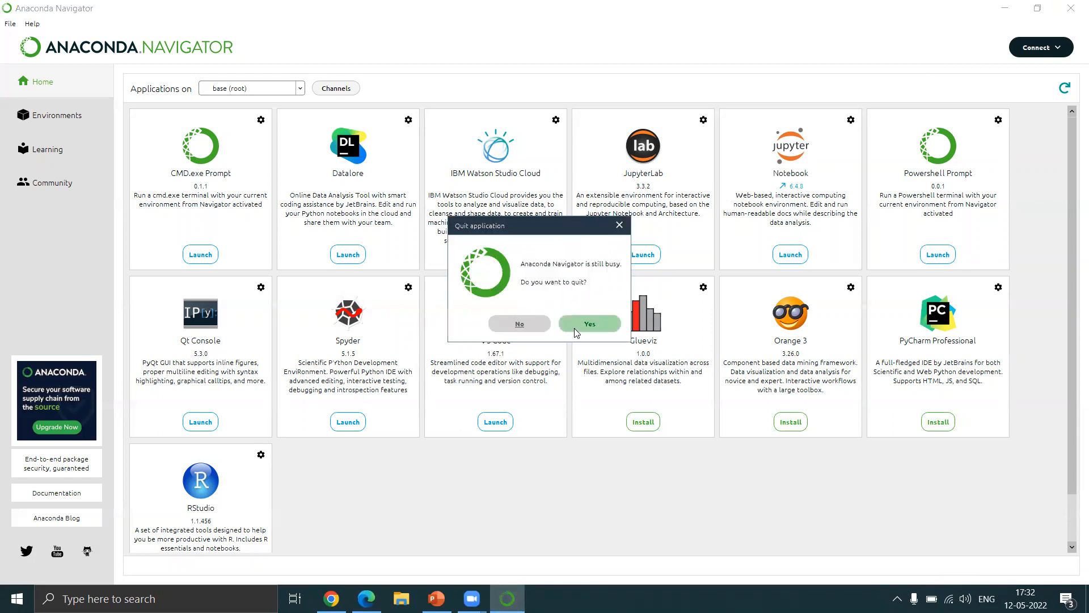
{"action": "mouse_move", "coordinate": [579, 334]}
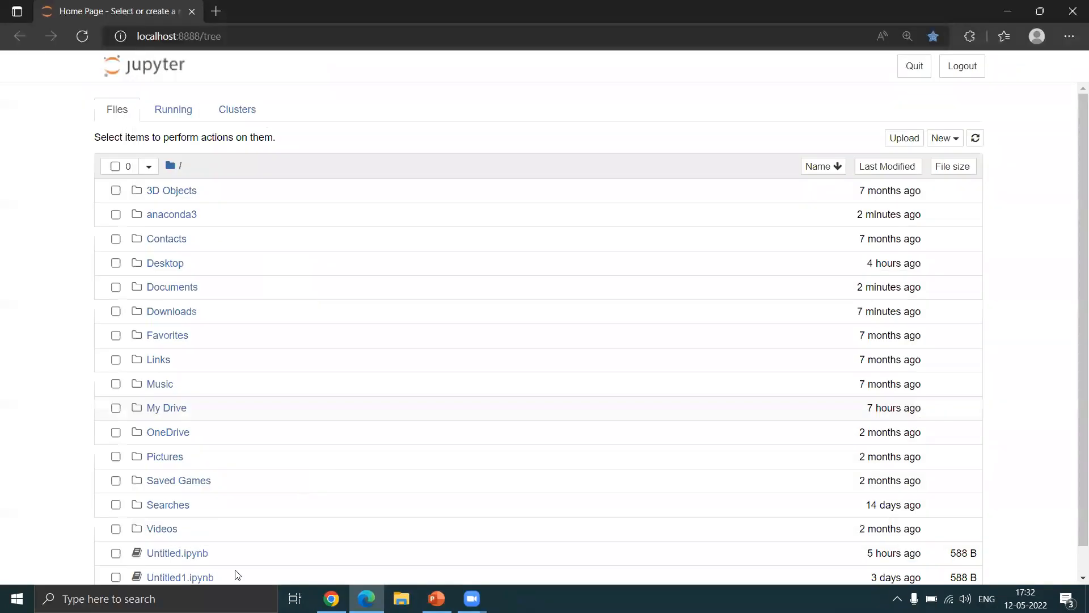
{"action": "left_click", "coordinate": [15, 598]}
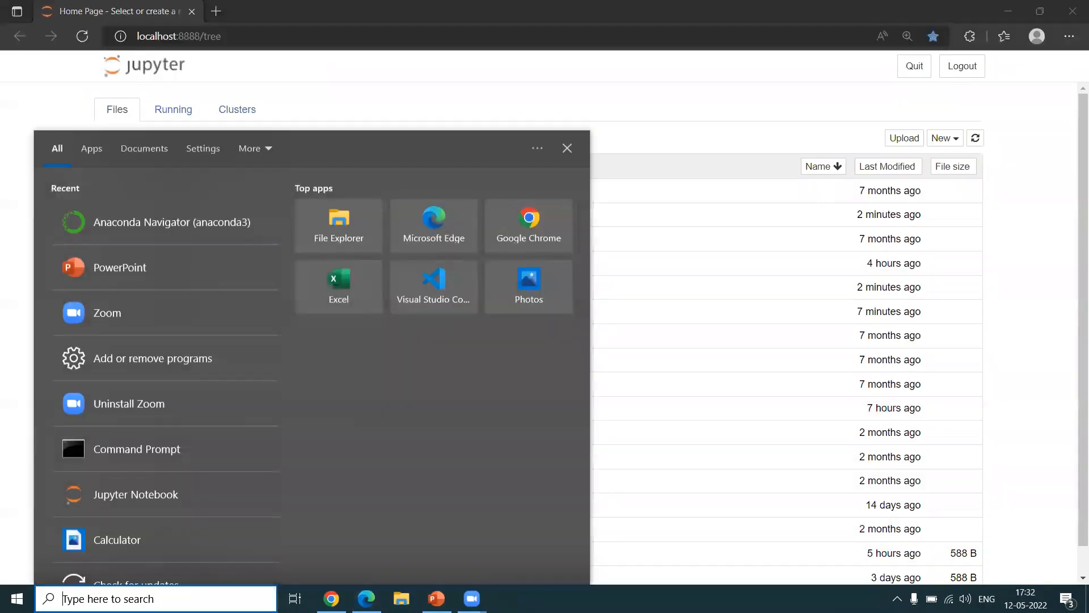
{"action": "type", "text": "jupyter Notebook"}
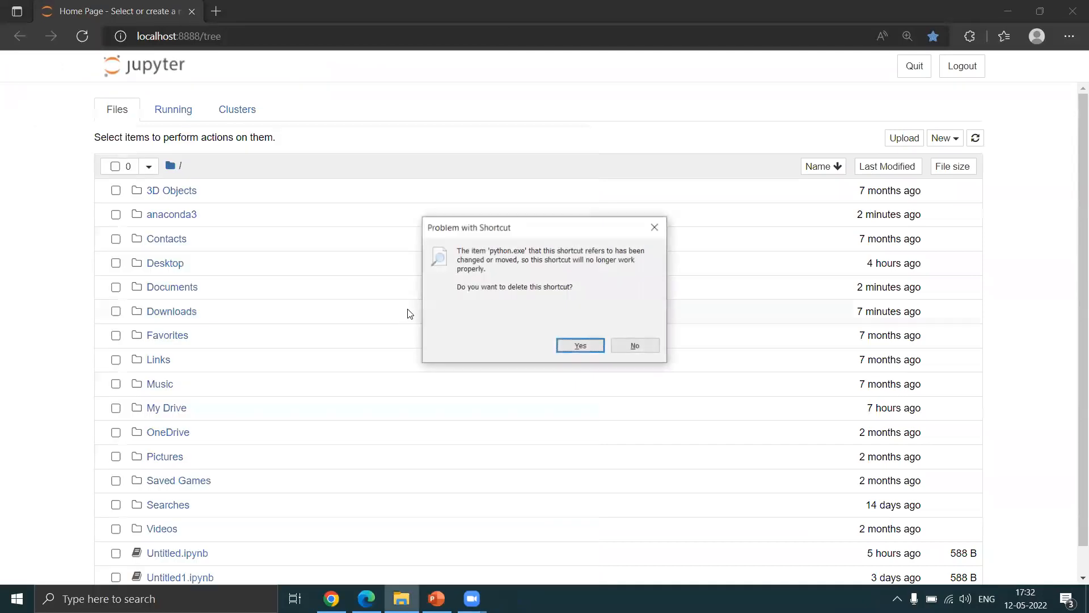
{"action": "left_click", "coordinate": [580, 345]}
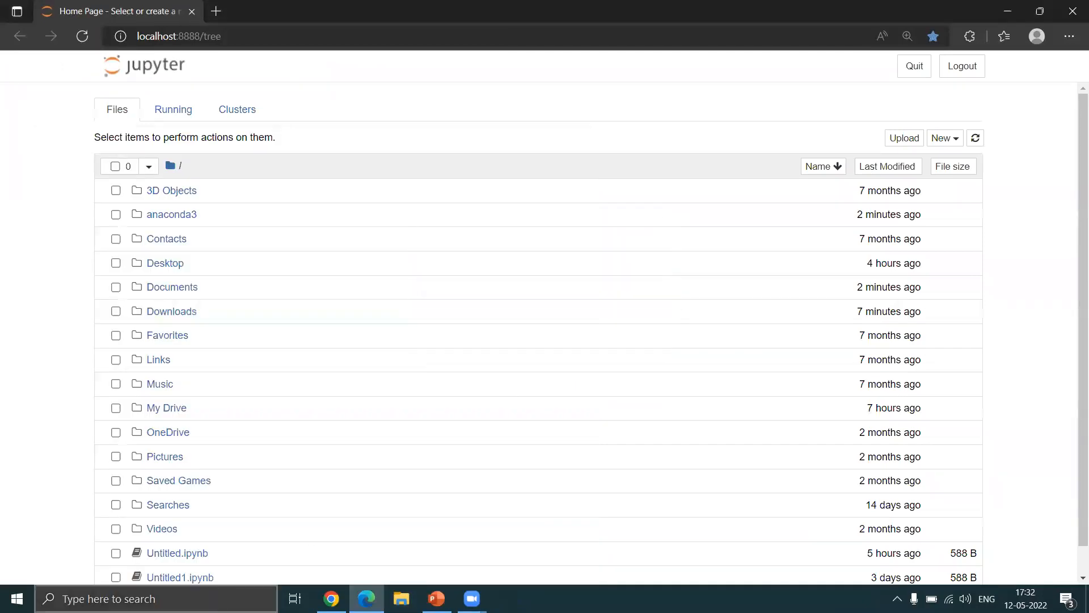
{"action": "type", "text": "ju"}
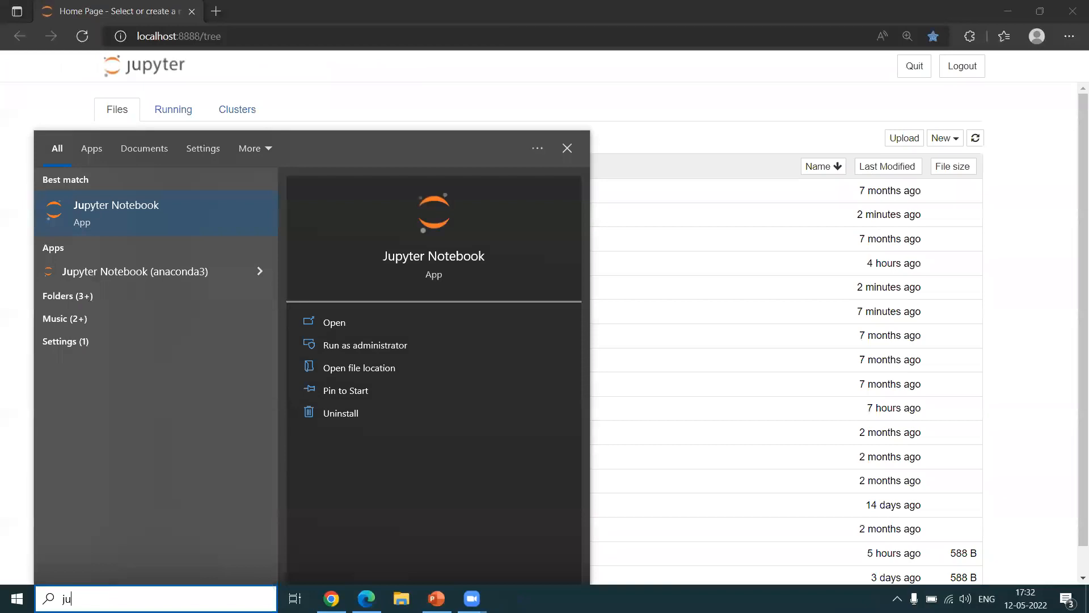
{"action": "mouse_move", "coordinate": [338, 321]}
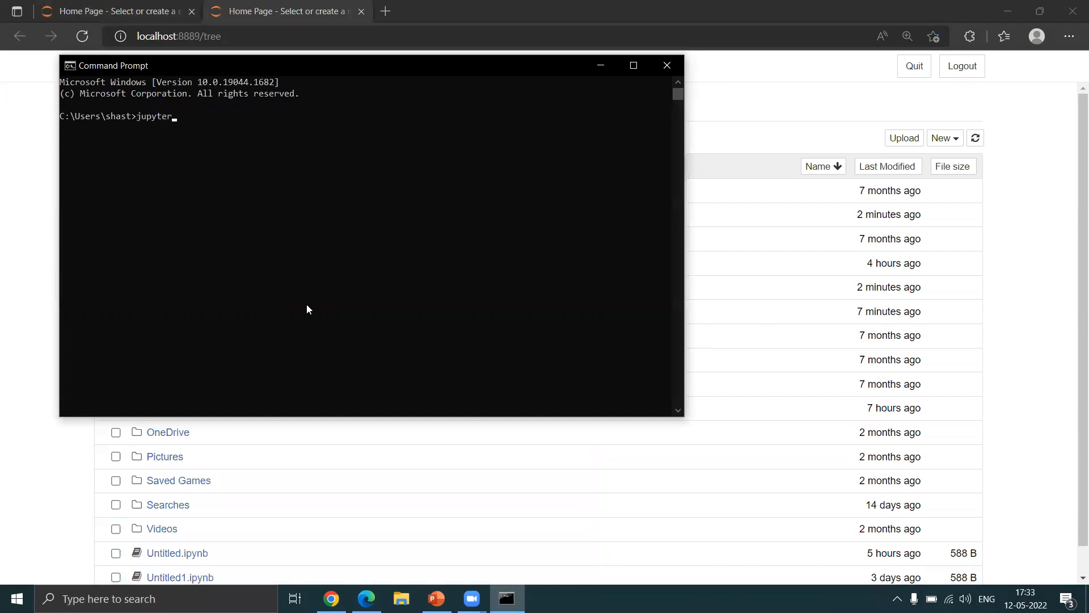
Run 'jupyter notebook' in Command Prompt and return to the first Jupyter home tab
{"action": "type", "text": "notebook"}
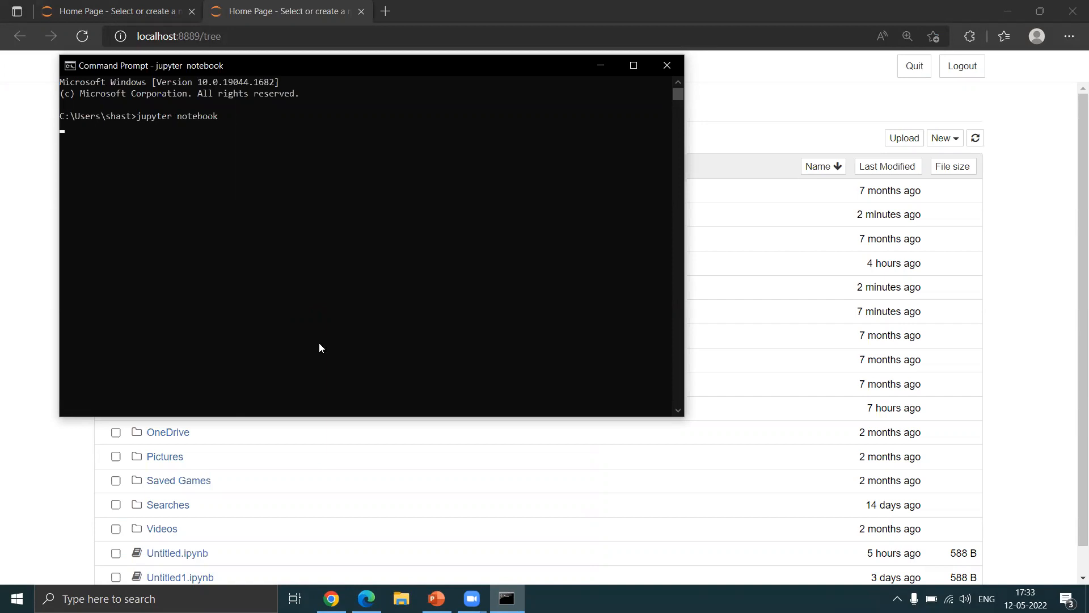
{"action": "mouse_move", "coordinate": [250, 165]}
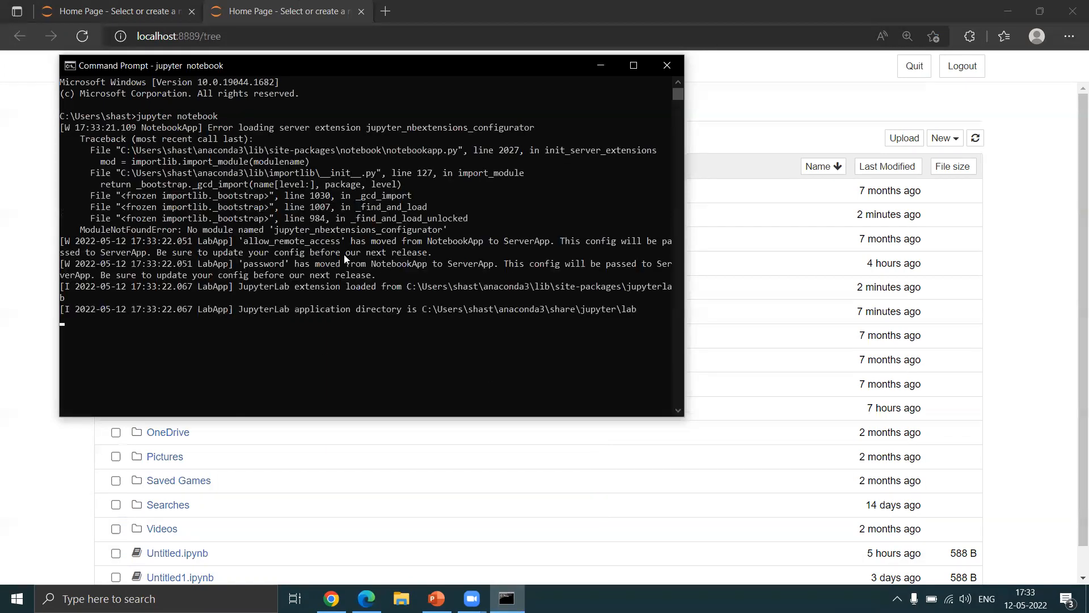
{"action": "left_click", "coordinate": [555, 11]}
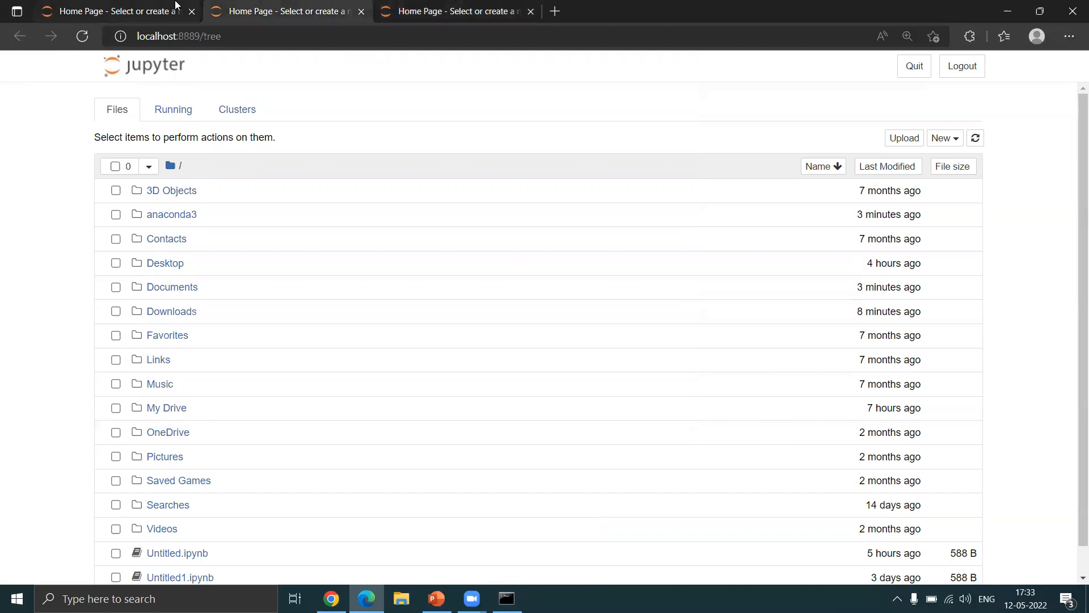
{"action": "left_click", "coordinate": [116, 262]}
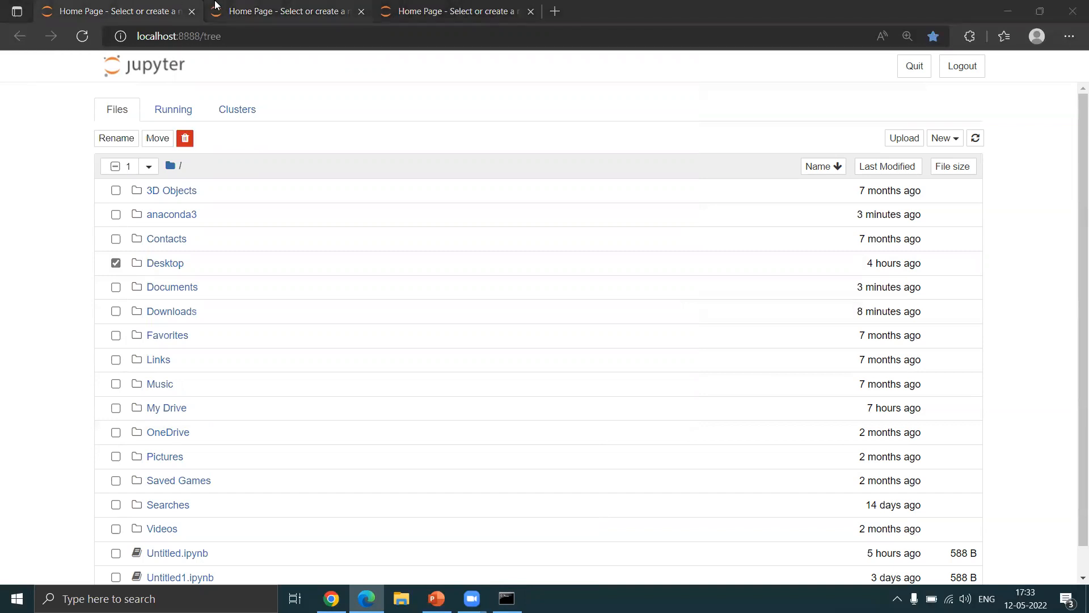